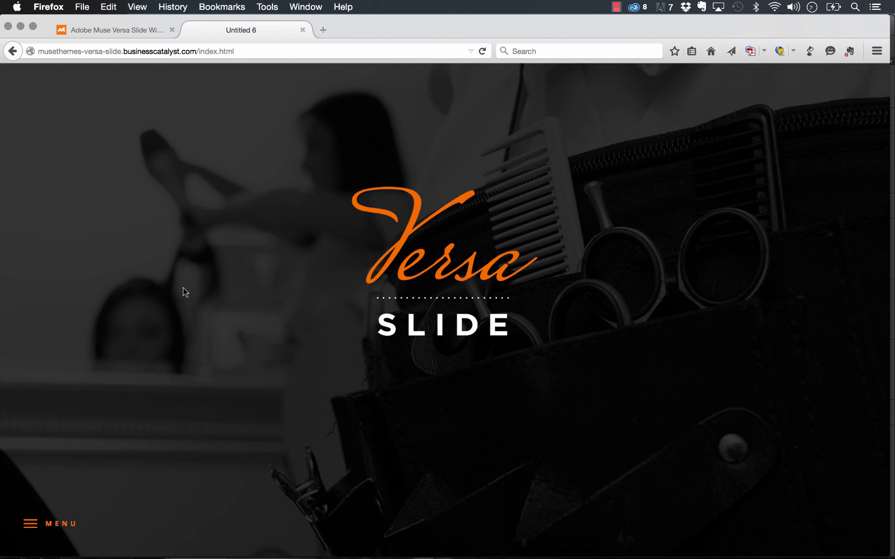
{"action": "mouse_move", "coordinate": [61, 480]}
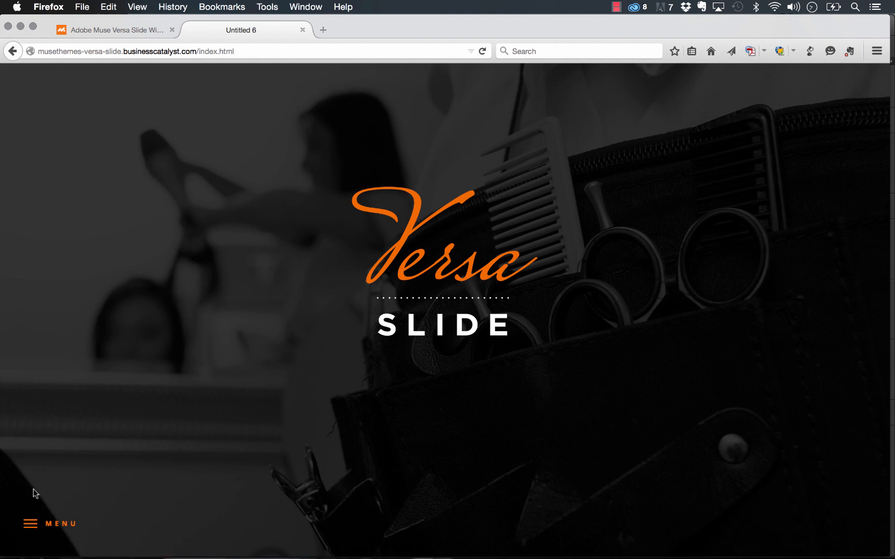
- Try the demo site's slide-in menu, then return to the Muse project's site plan
{"action": "left_click", "coordinate": [49, 524]}
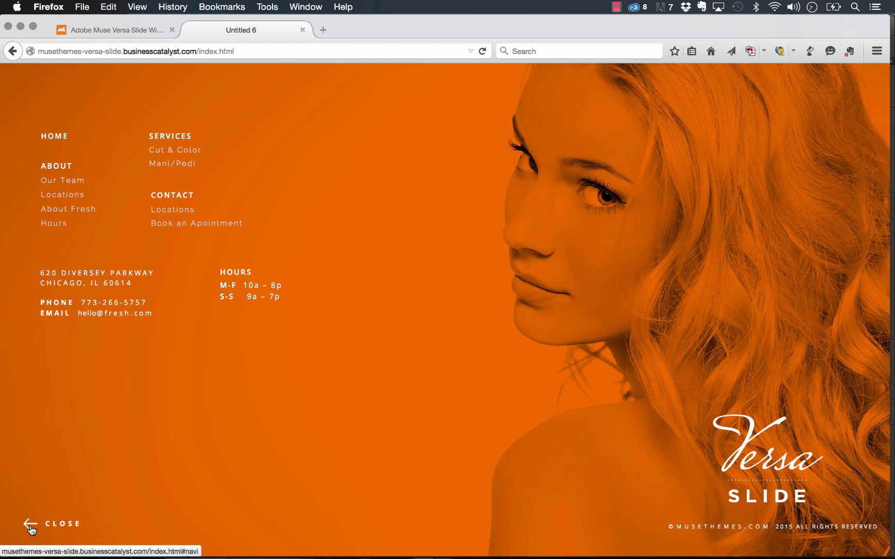
{"action": "mouse_move", "coordinate": [188, 377]}
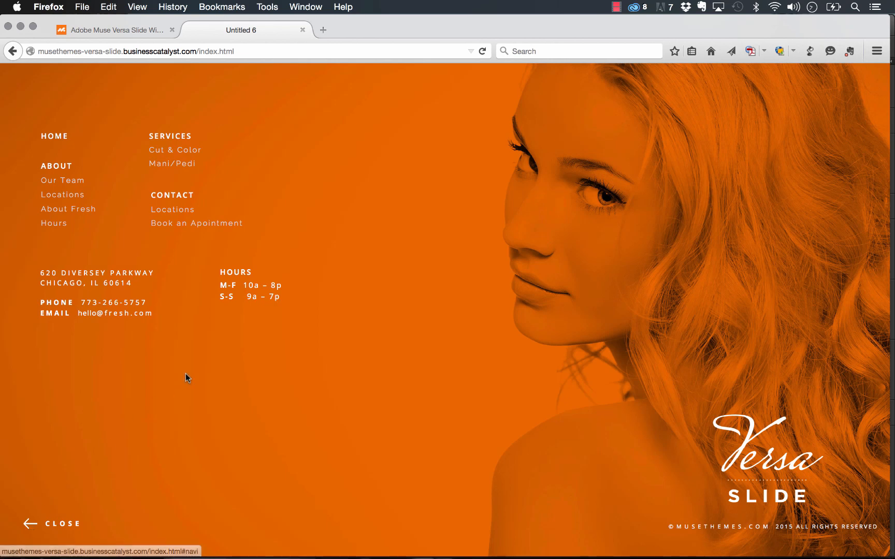
{"action": "mouse_move", "coordinate": [479, 301]}
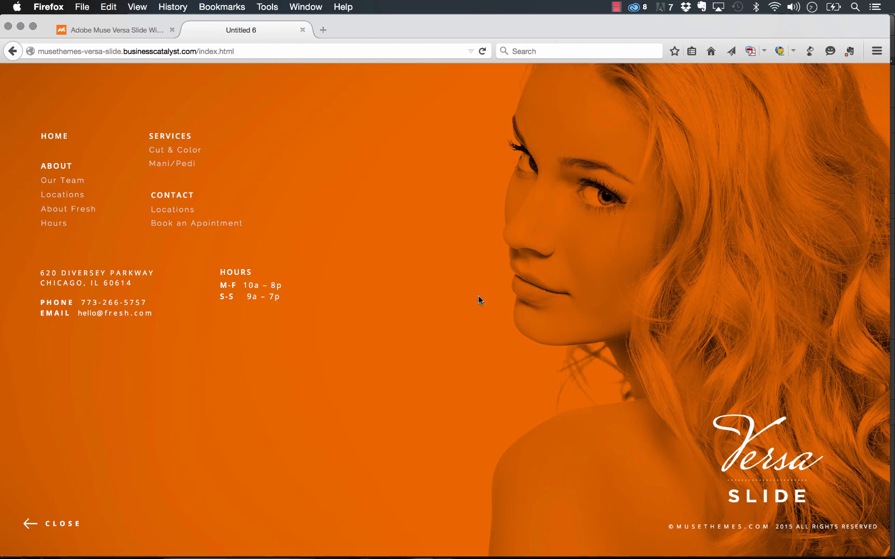
{"action": "mouse_move", "coordinate": [539, 262]}
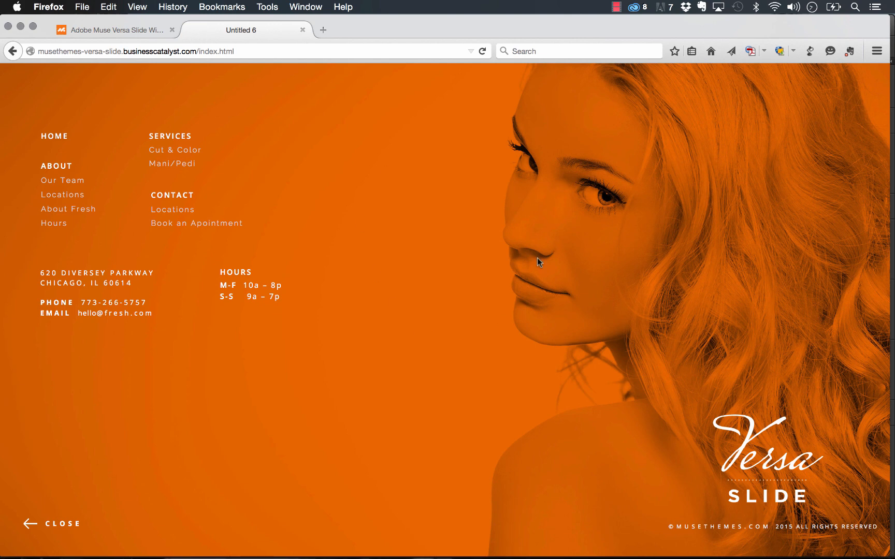
{"action": "mouse_move", "coordinate": [27, 523]}
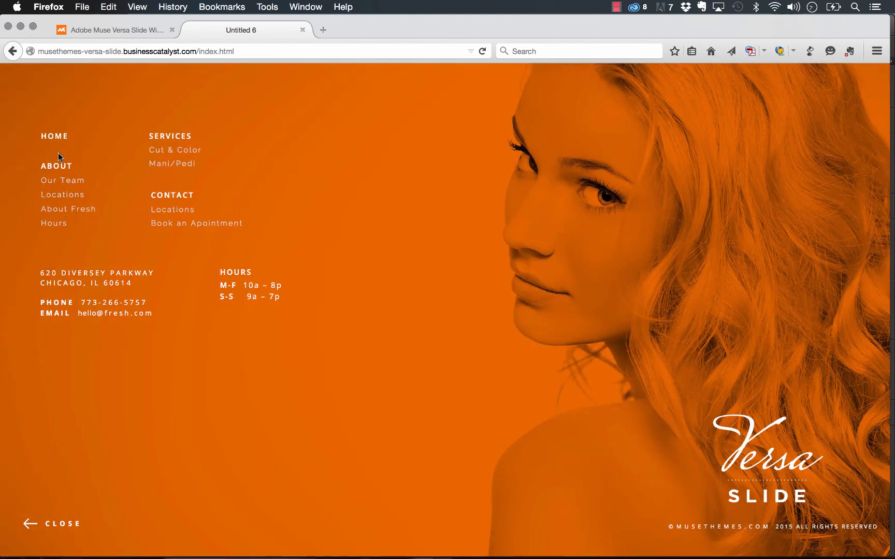
{"action": "mouse_move", "coordinate": [142, 288]}
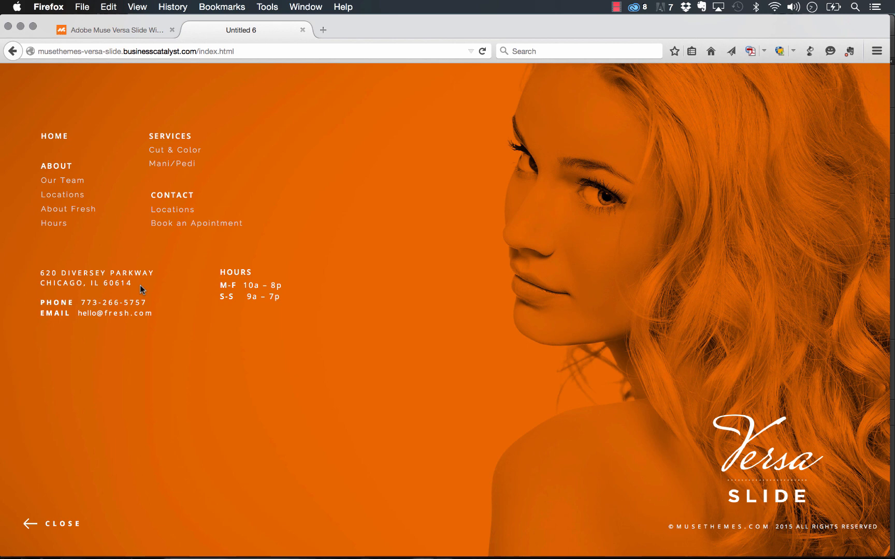
{"action": "mouse_move", "coordinate": [237, 309]}
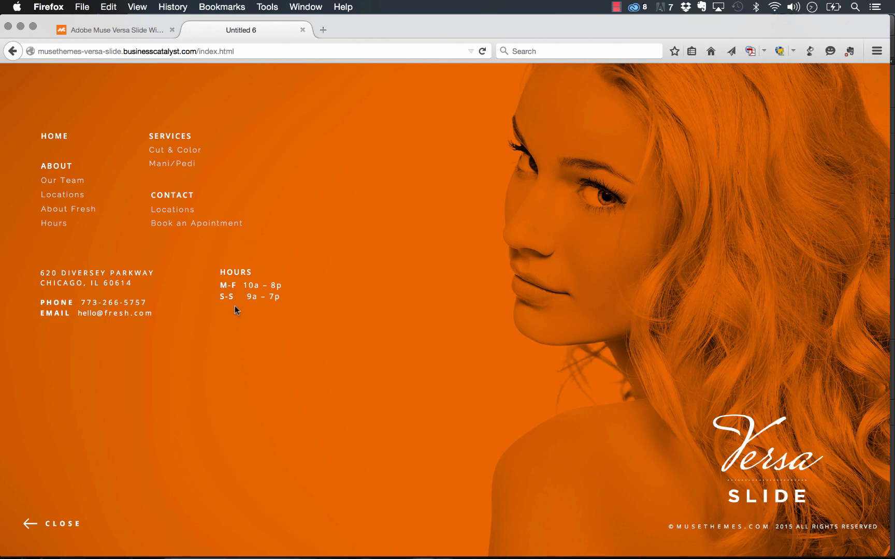
{"action": "mouse_move", "coordinate": [234, 331]}
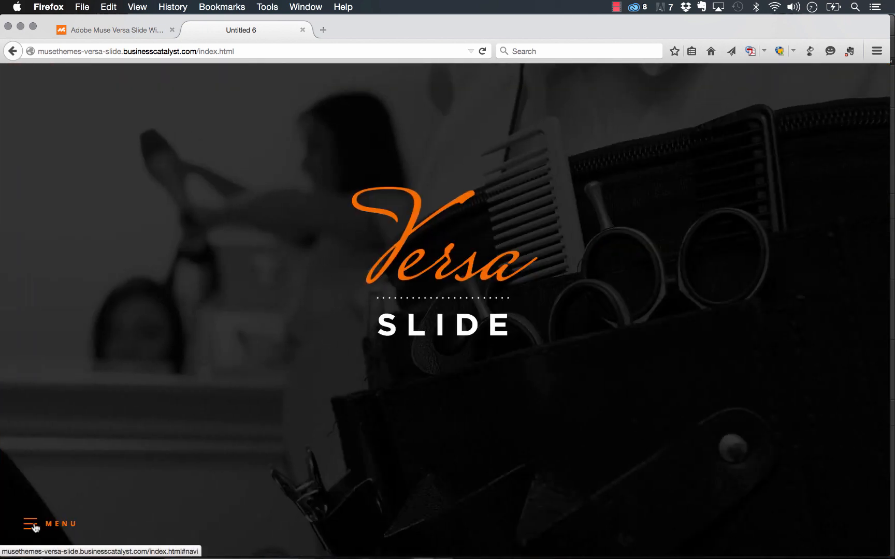
{"action": "mouse_move", "coordinate": [164, 399]}
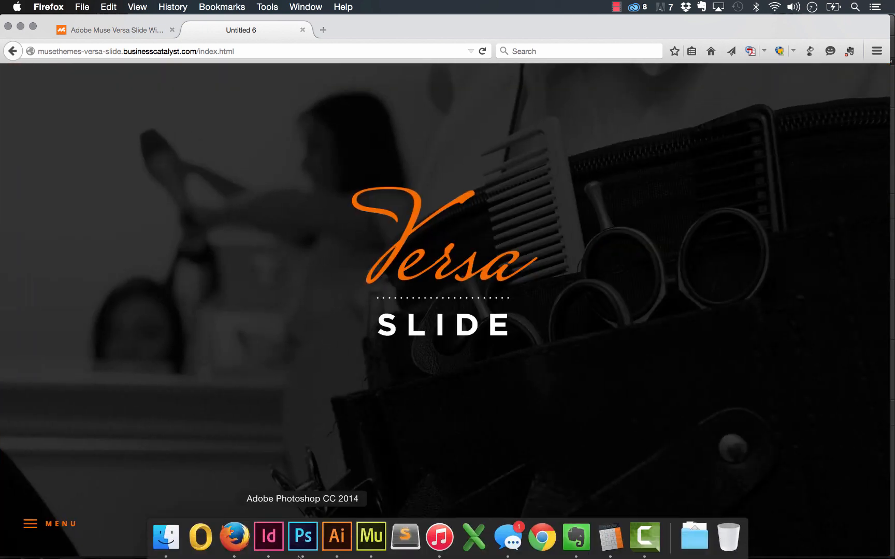
{"action": "left_click", "coordinate": [371, 537]}
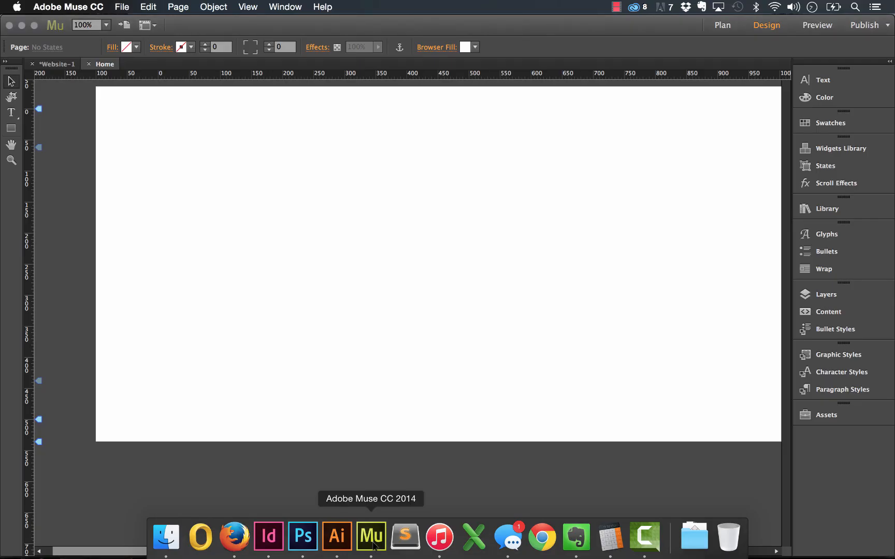
{"action": "left_click", "coordinate": [720, 24]}
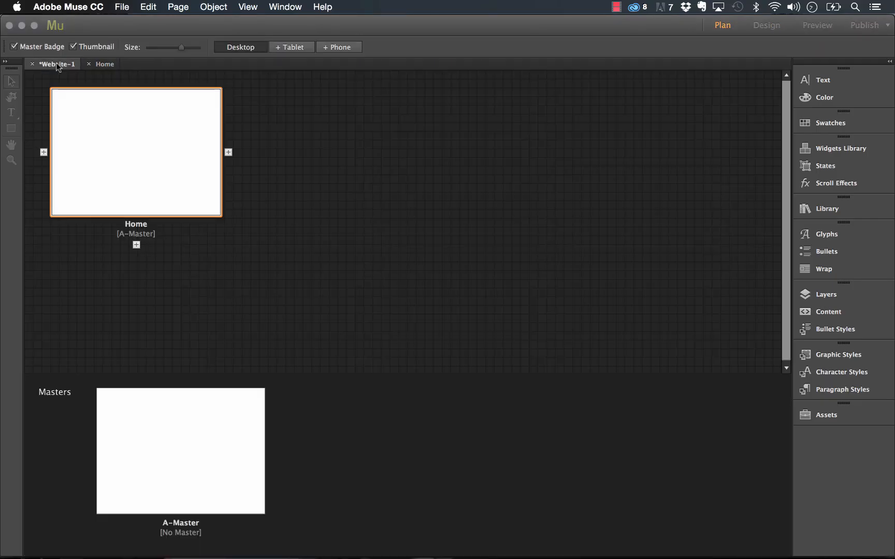
{"action": "mouse_move", "coordinate": [134, 171]}
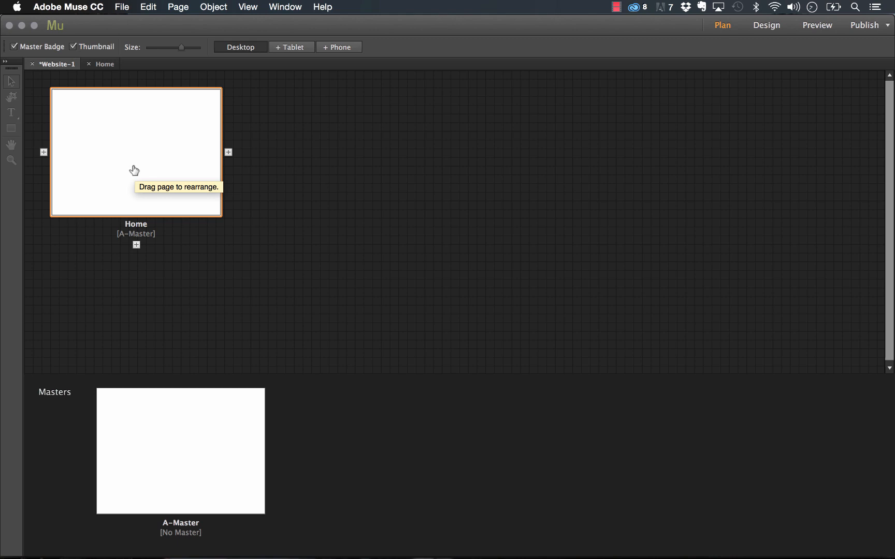
{"action": "mouse_move", "coordinate": [166, 174]}
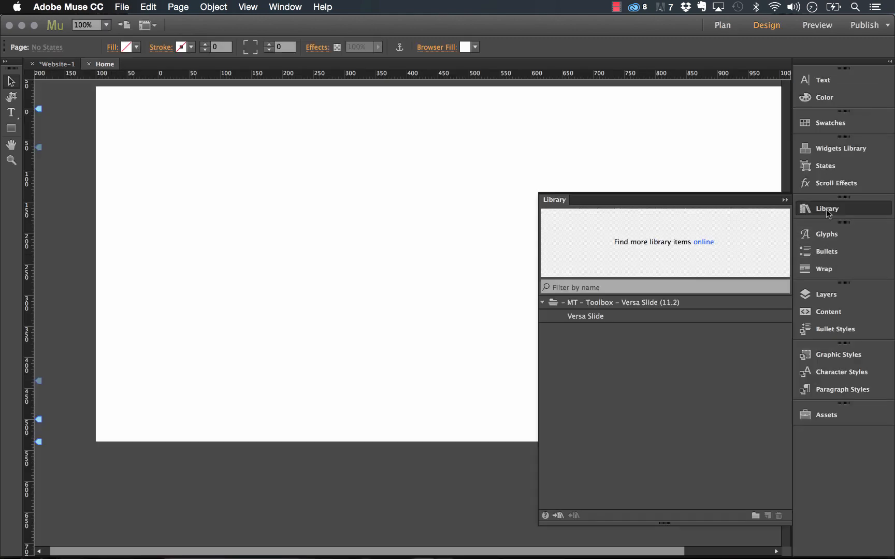
- Drag the Versa Slide widget from the Library onto the Home page
{"action": "left_click", "coordinate": [585, 316]}
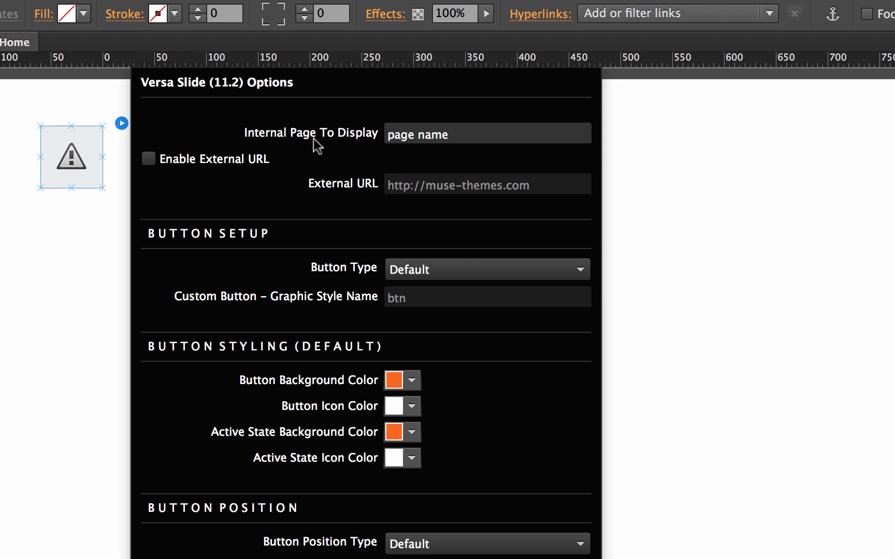
{"action": "left_click", "coordinate": [480, 133]}
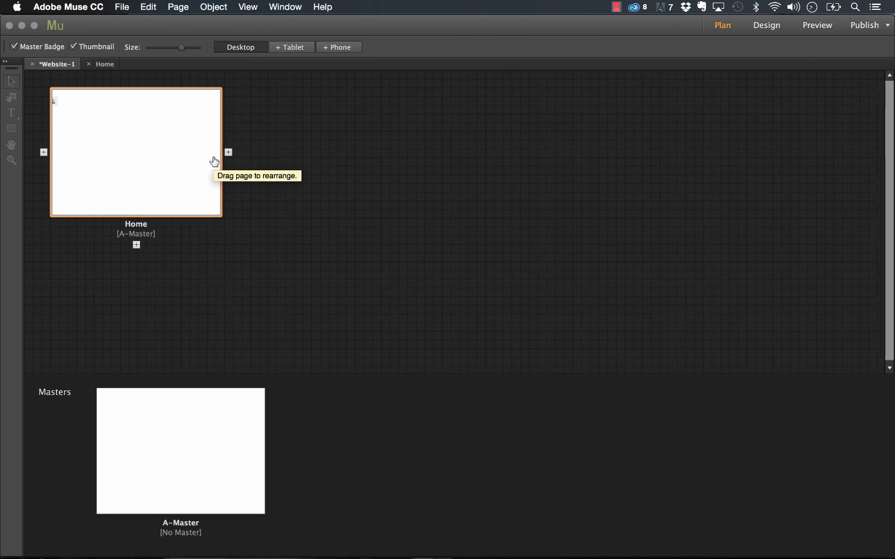
- Add a sibling page next to Home and name it 'menu'
{"action": "left_click", "coordinate": [227, 152]}
{"action": "type", "text": "menu"}
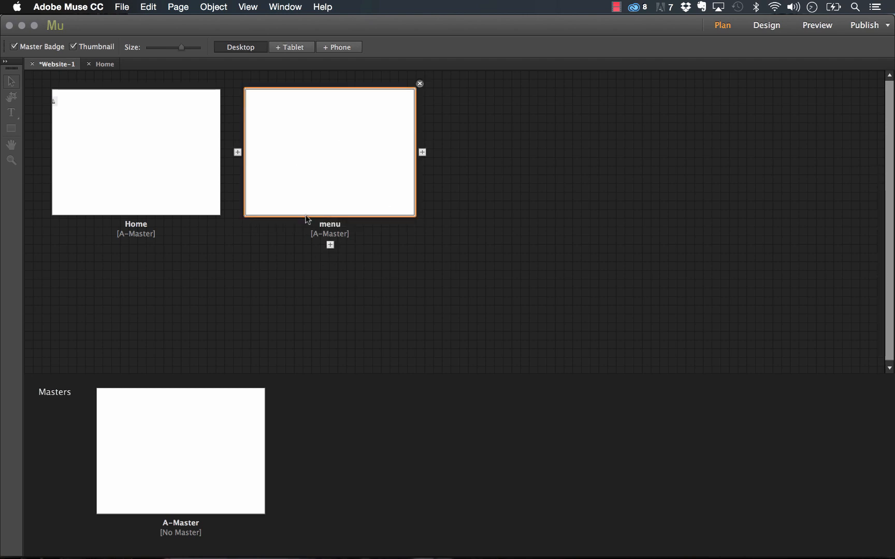
{"action": "mouse_move", "coordinate": [383, 203]}
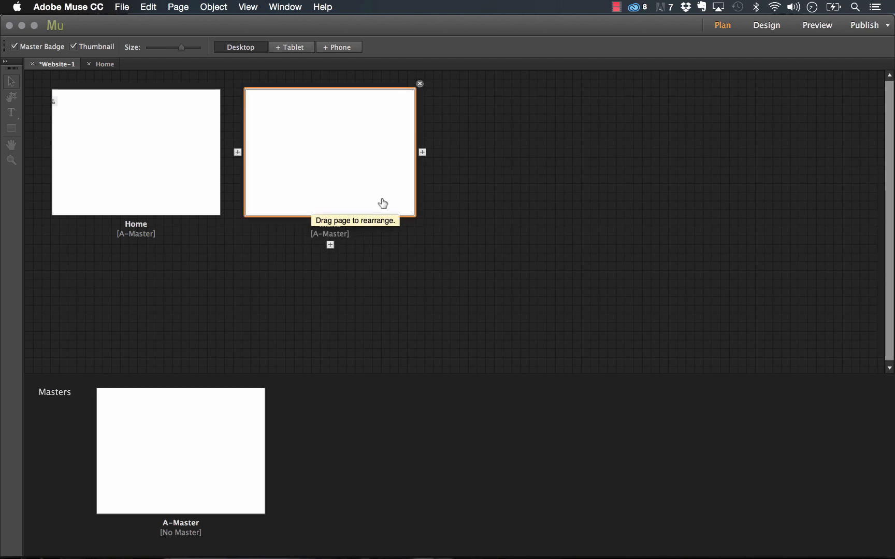
{"action": "type", "text": "menu"}
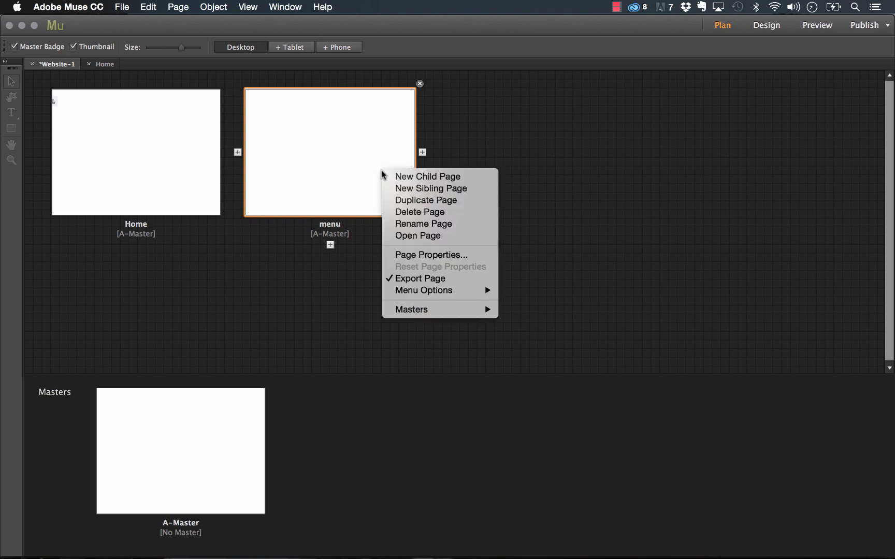
{"action": "mouse_move", "coordinate": [416, 244]}
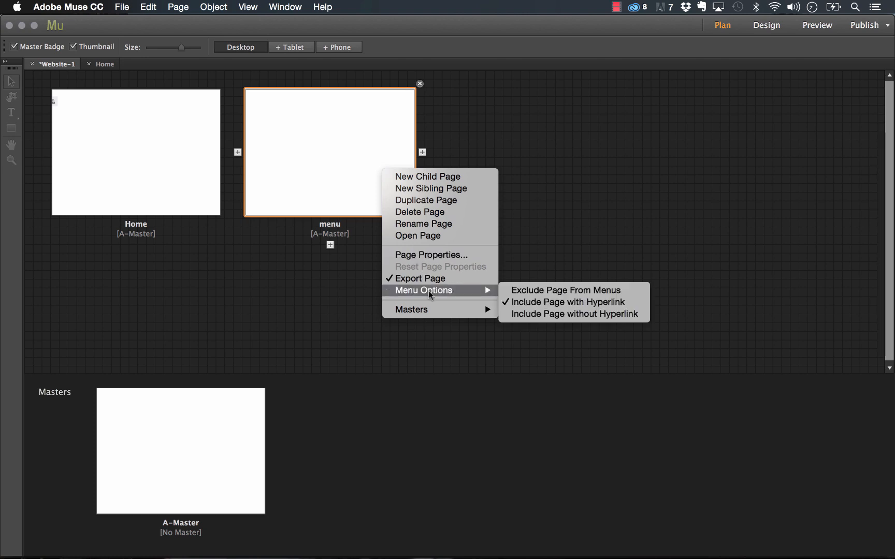
{"action": "mouse_move", "coordinate": [539, 294]}
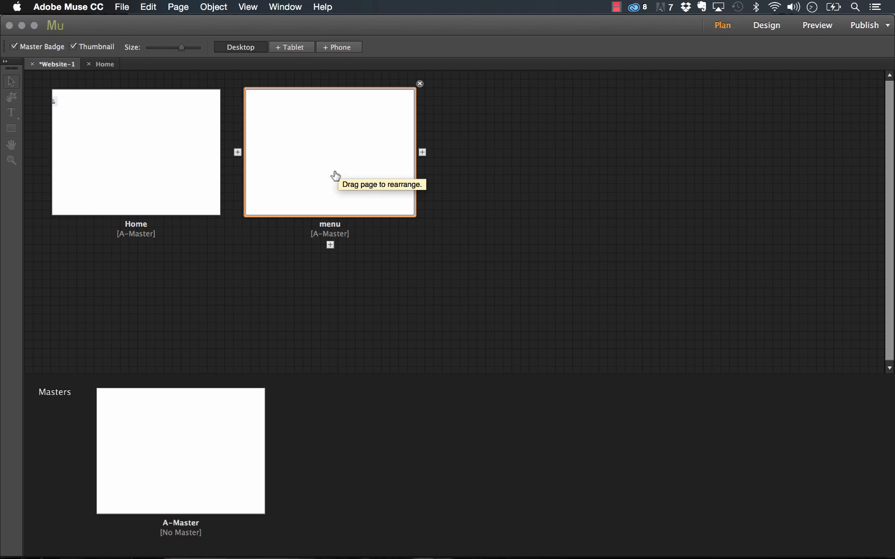
{"action": "mouse_move", "coordinate": [365, 156]}
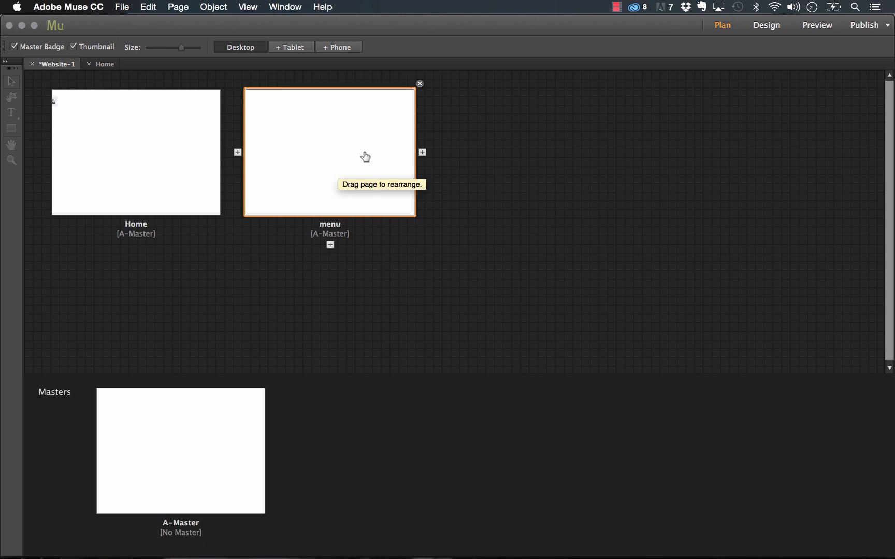
{"action": "mouse_move", "coordinate": [348, 159]}
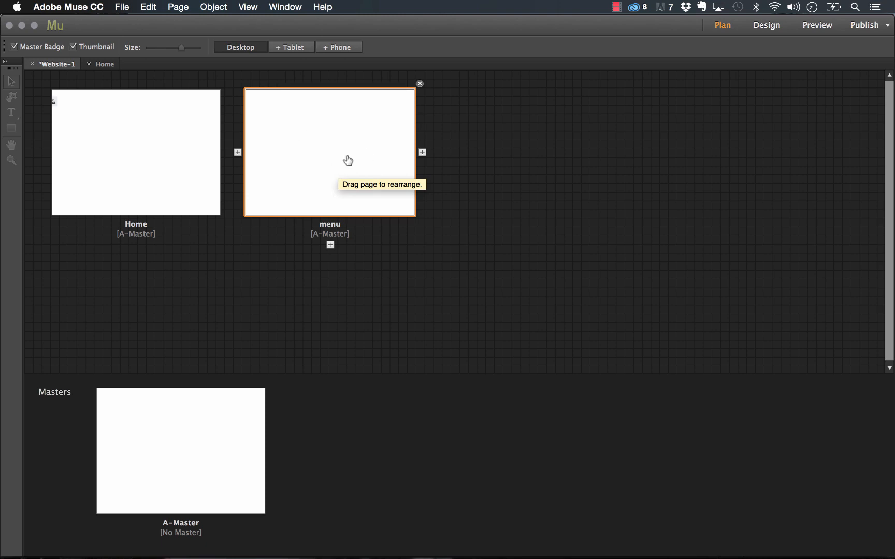
{"action": "mouse_move", "coordinate": [311, 173]}
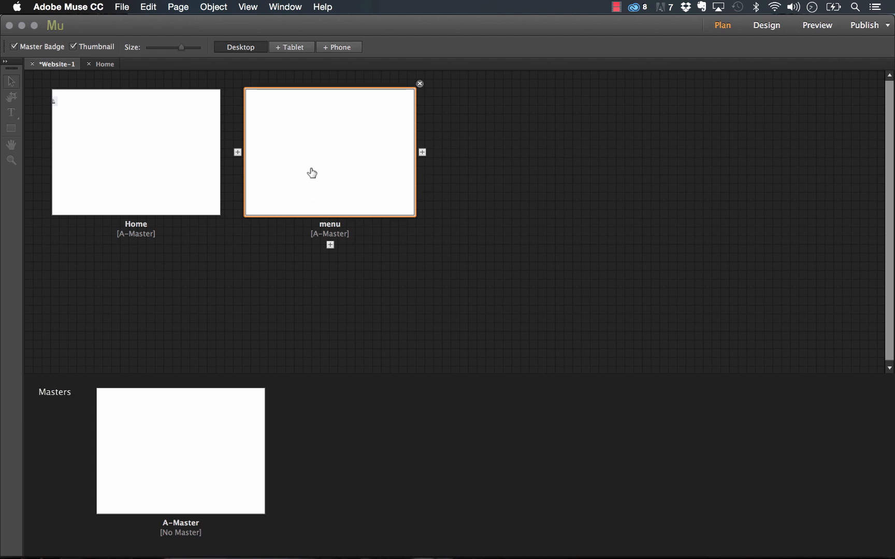
- Set menu_bg.jpg as the menu page's browser fill image, scaled to fill
{"action": "double_click", "coordinate": [329, 152]}
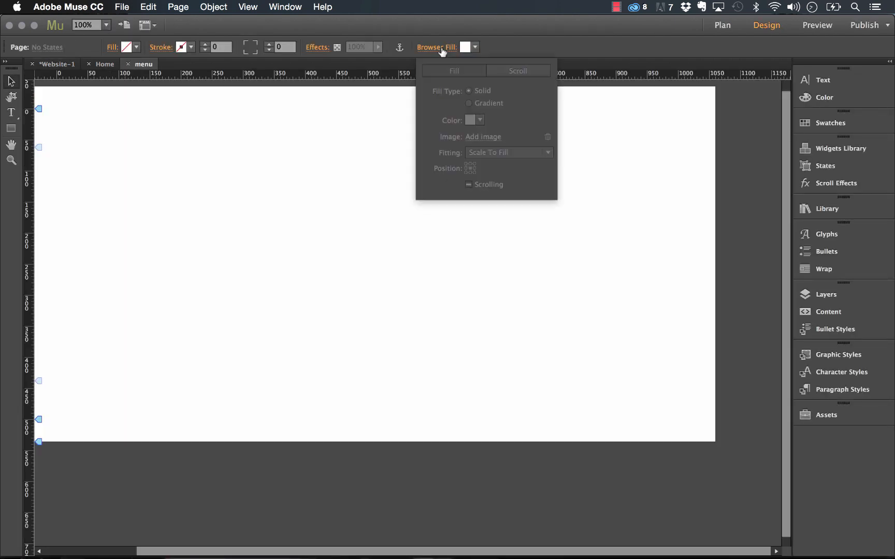
{"action": "left_click", "coordinate": [483, 136]}
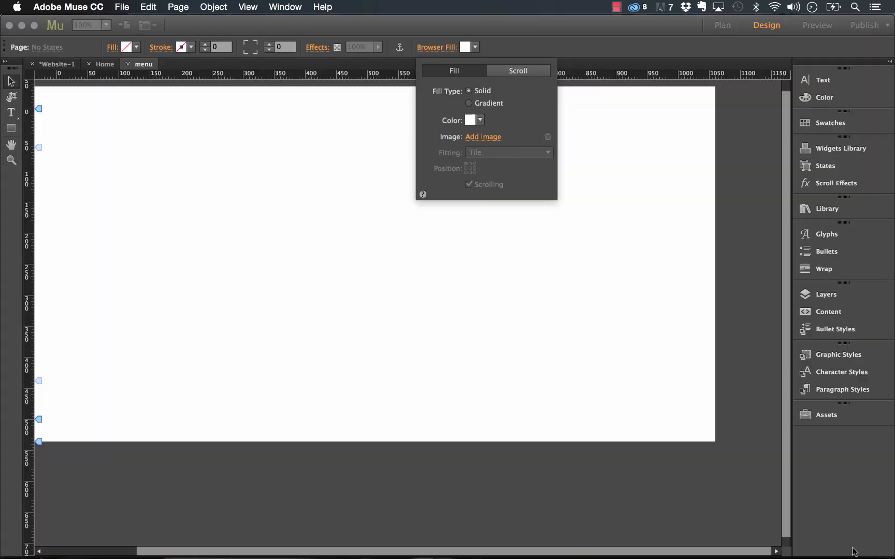
{"action": "left_click", "coordinate": [482, 136]}
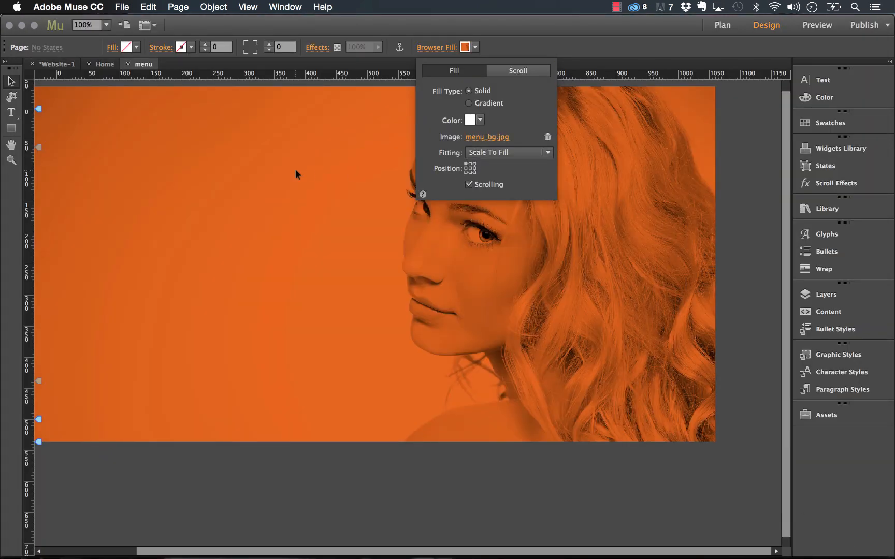
{"action": "left_click", "coordinate": [105, 64]}
{"action": "type", "text": "m"}
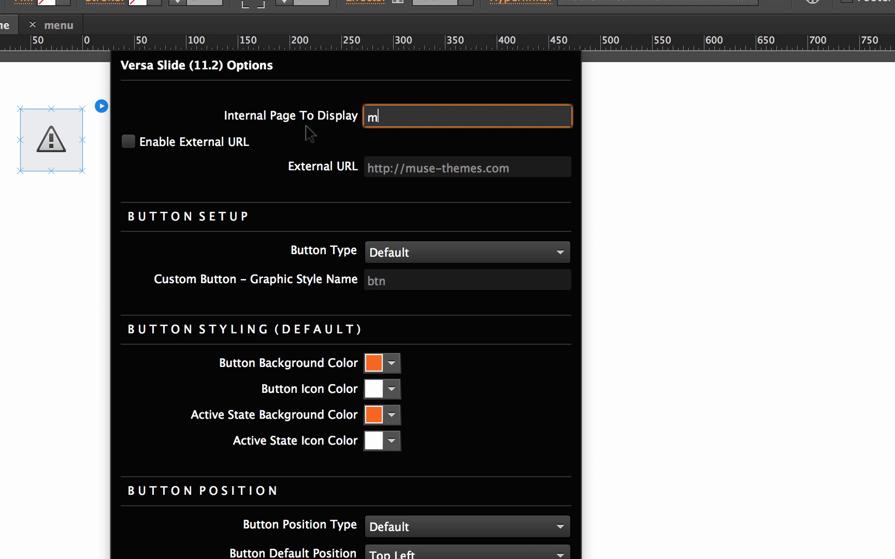
- Point the Versa Slide widget at the internal 'menu' page and reach the File menu
{"action": "type", "text": "enu"}
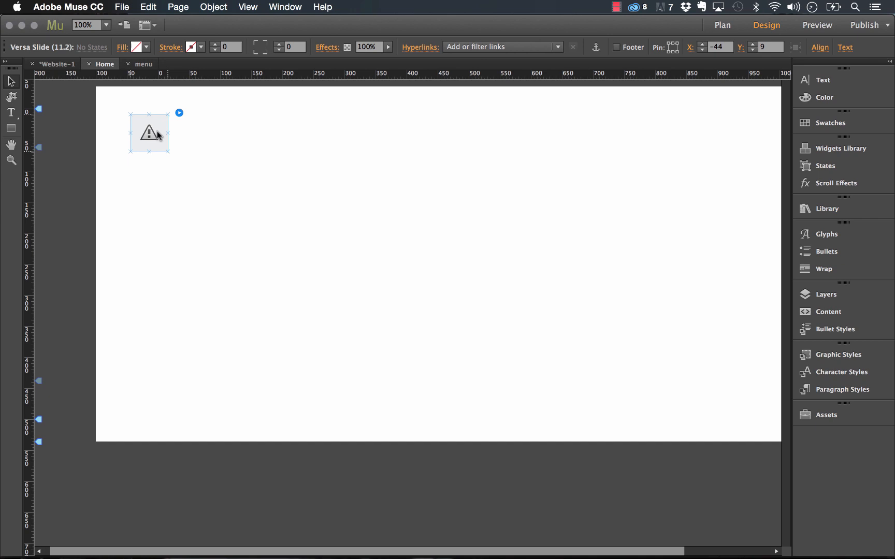
{"action": "left_click", "coordinate": [121, 7]}
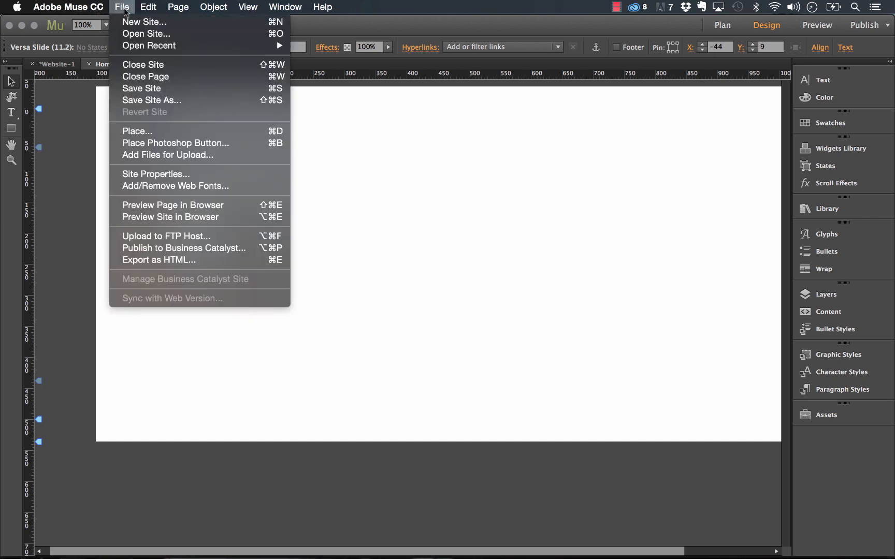
{"action": "mouse_move", "coordinate": [192, 230]}
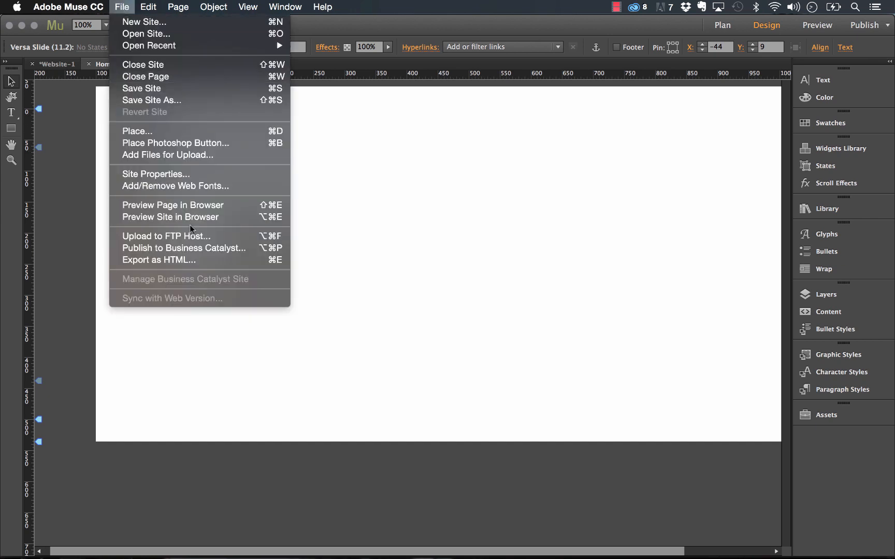
{"action": "mouse_move", "coordinate": [169, 216]}
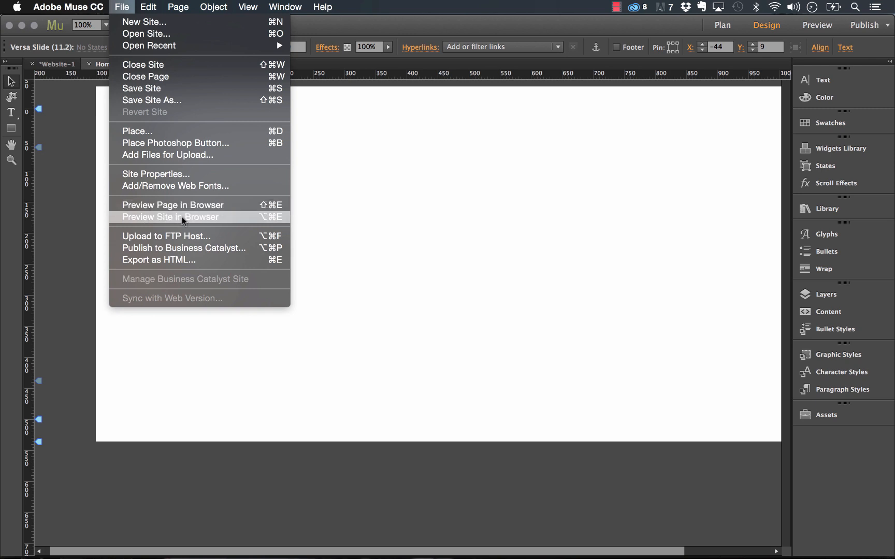
- Preview the site in Firefox, slide in the orange menu page, and return to Muse
{"action": "left_click", "coordinate": [170, 216]}
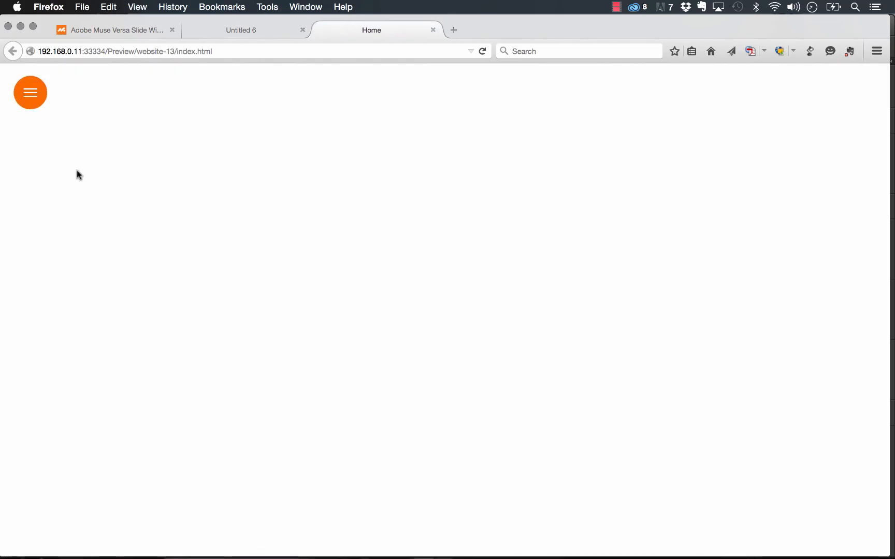
{"action": "left_click", "coordinate": [30, 92]}
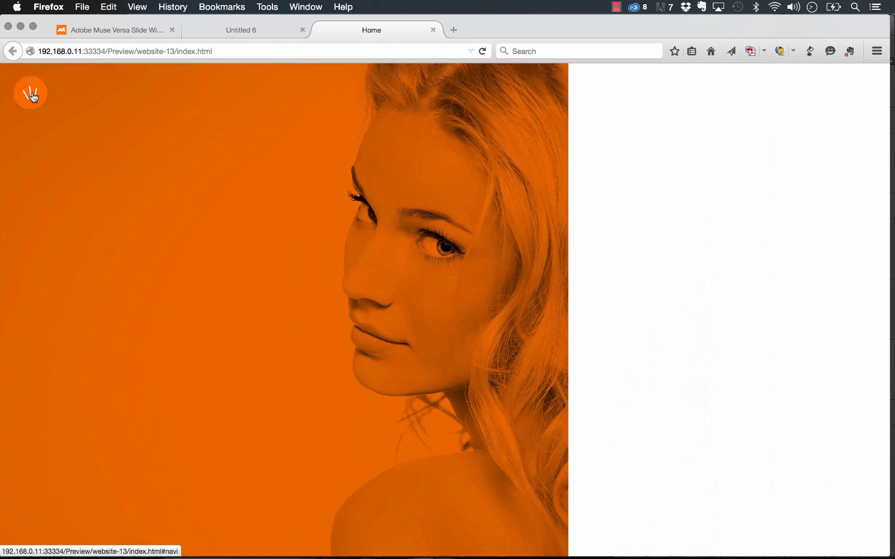
{"action": "left_click", "coordinate": [30, 92]}
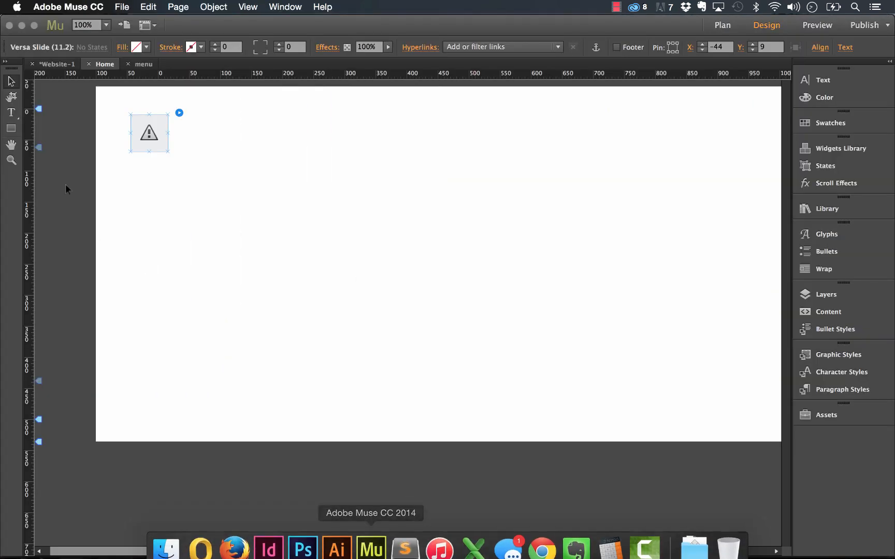
{"action": "left_click", "coordinate": [179, 113]}
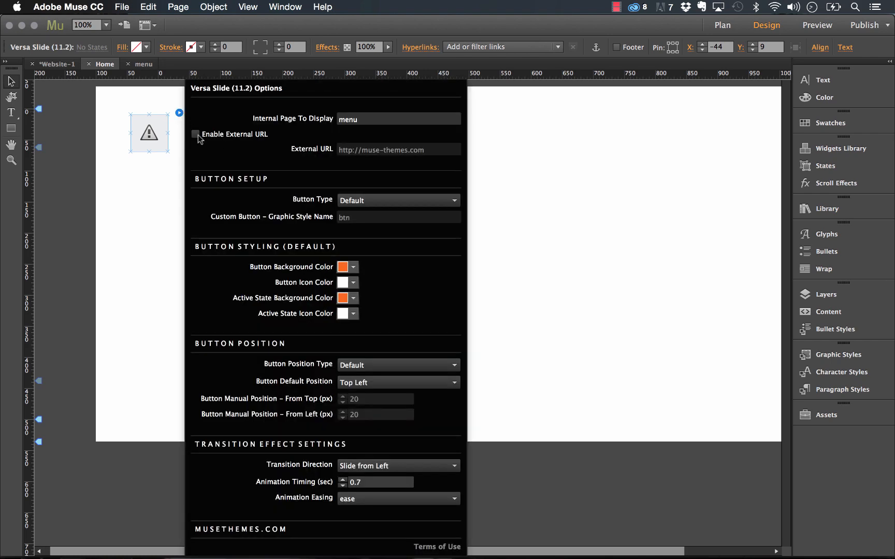
{"action": "left_click", "coordinate": [195, 134]}
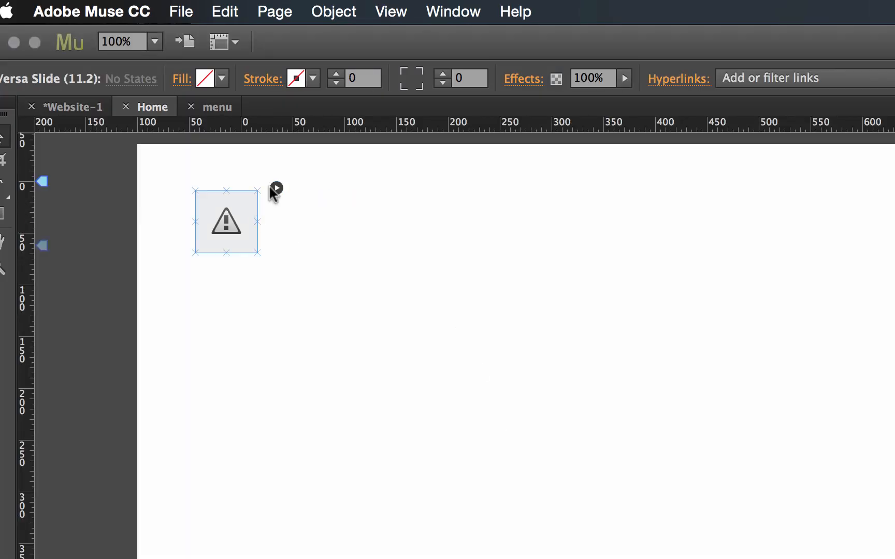
{"action": "left_click", "coordinate": [276, 187]}
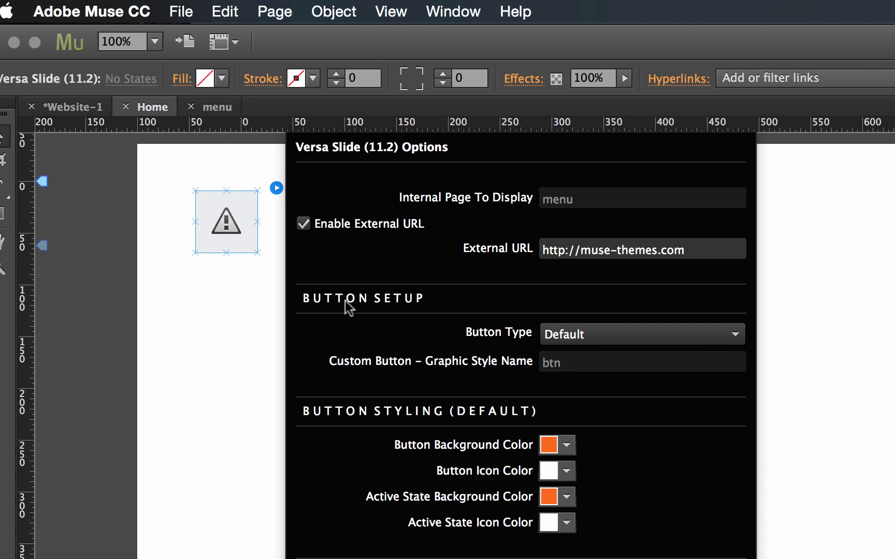
{"action": "mouse_move", "coordinate": [539, 343]}
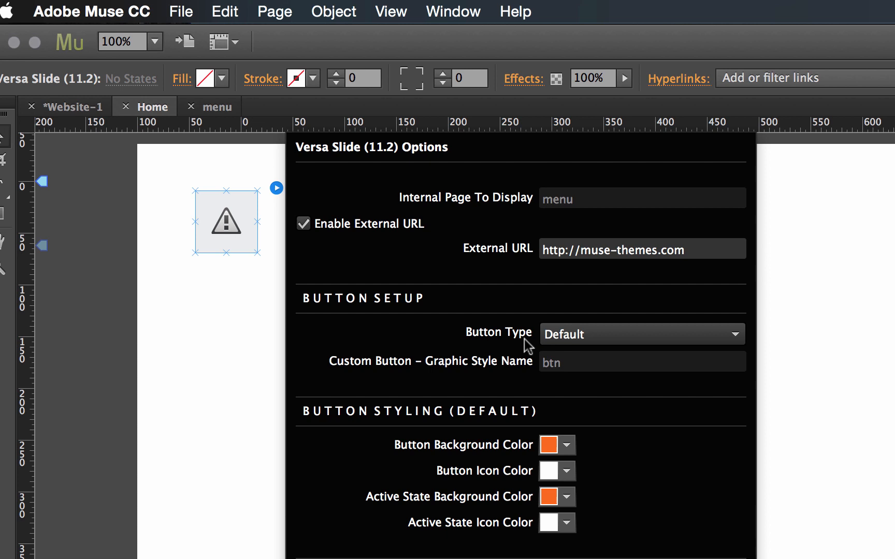
{"action": "mouse_move", "coordinate": [556, 452]}
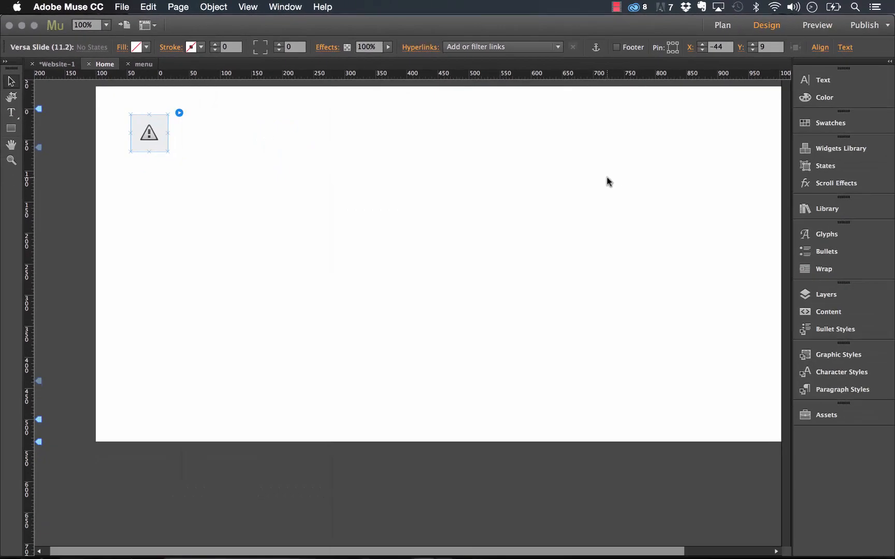
- Add a Lorem Ipsum button styled 'button' and set Versa Slide Button Type to Custom
{"action": "left_click", "coordinate": [840, 148]}
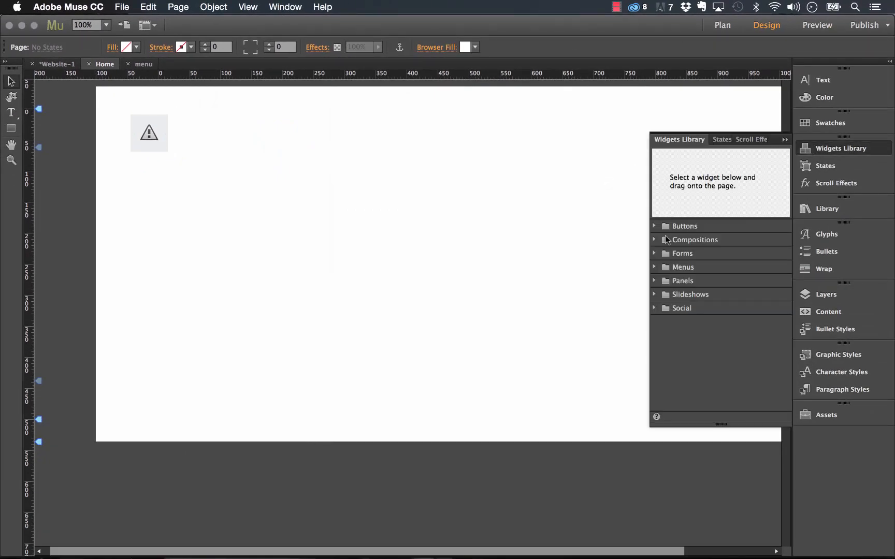
{"action": "left_click", "coordinate": [684, 226]}
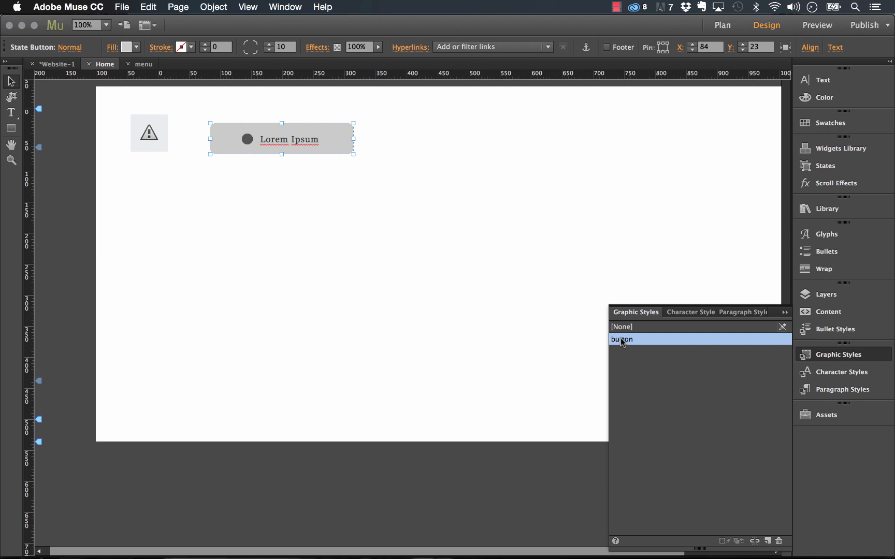
{"action": "left_click", "coordinate": [148, 132]}
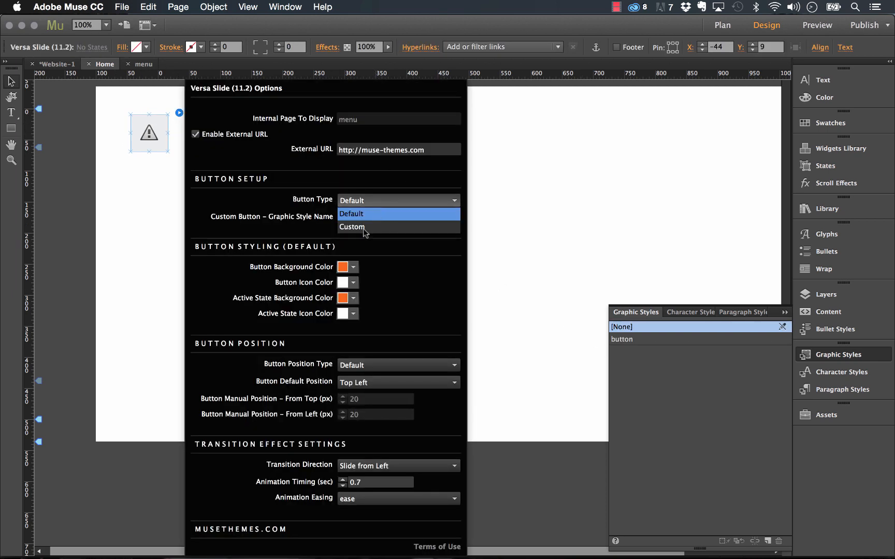
{"action": "left_click", "coordinate": [352, 226]}
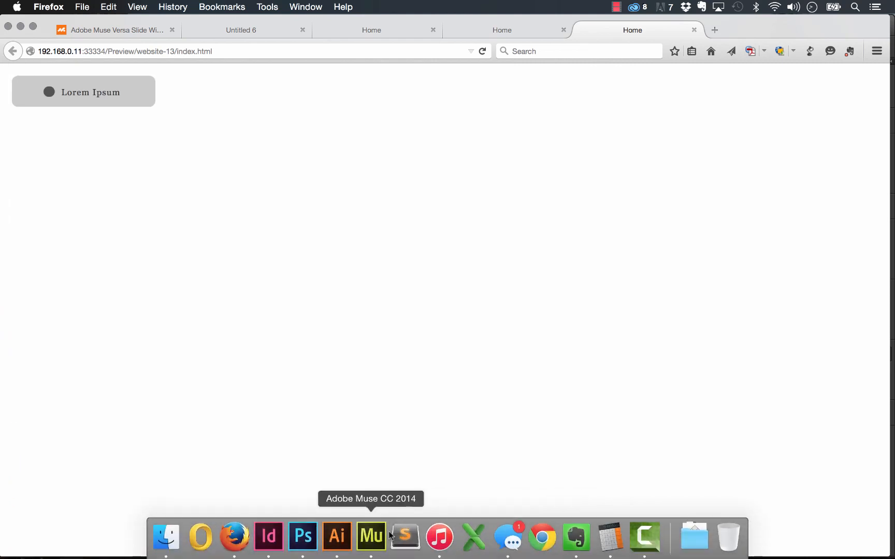
- In Firefox, slide the muse-themes.com site open and closed with the button, then return to Muse
{"action": "left_click", "coordinate": [502, 30]}
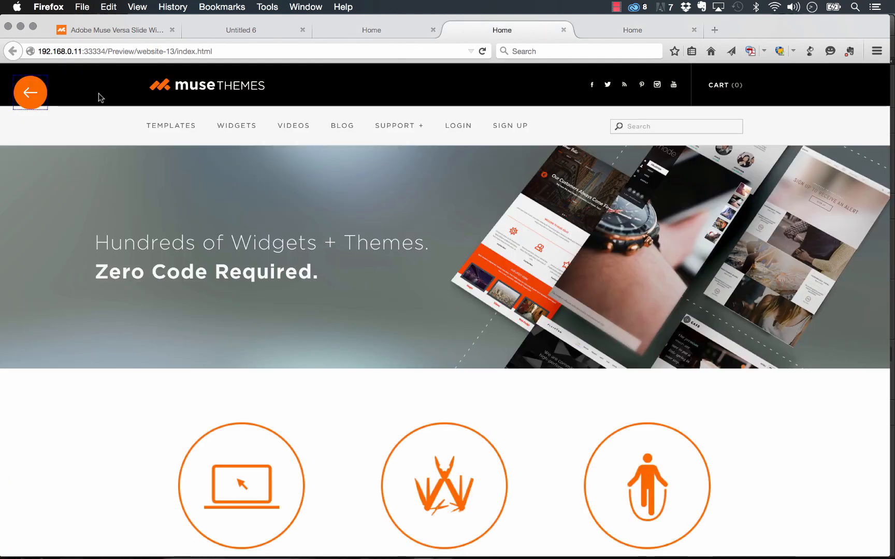
{"action": "left_click", "coordinate": [30, 93]}
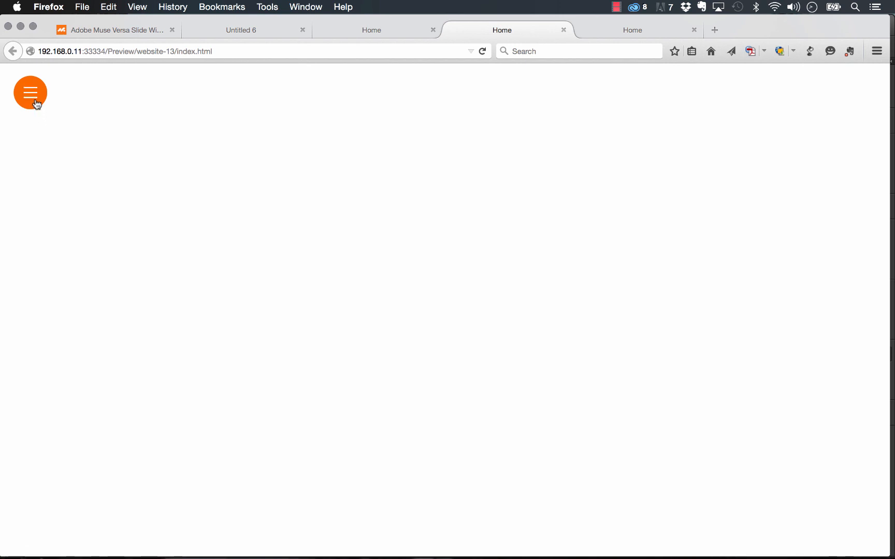
{"action": "mouse_move", "coordinate": [27, 96]}
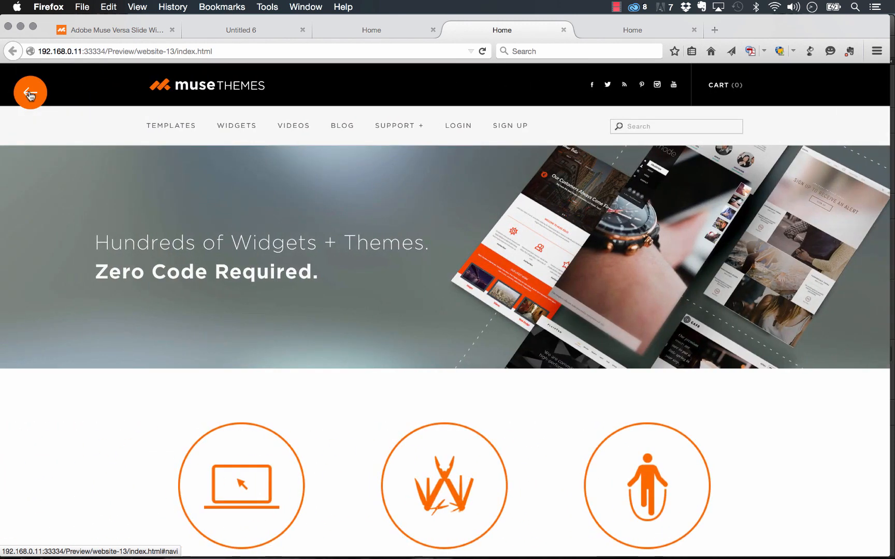
{"action": "left_click", "coordinate": [30, 92]}
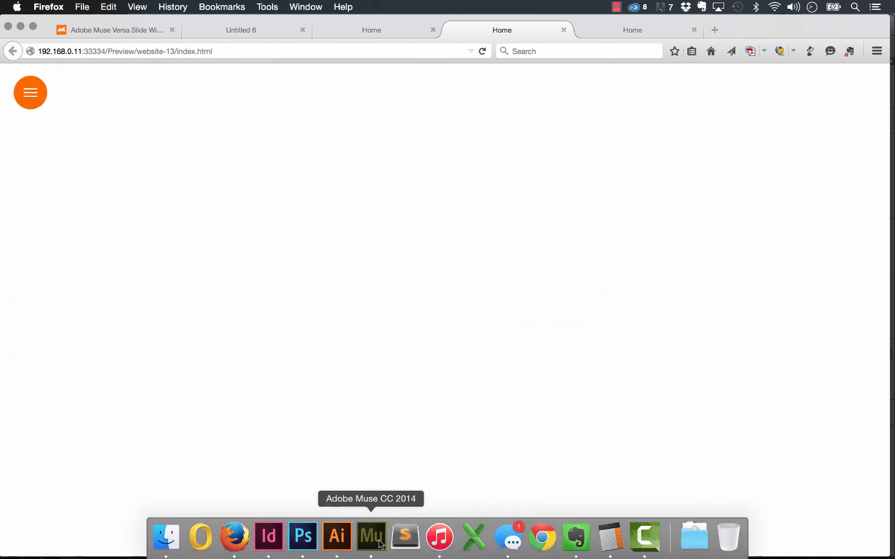
{"action": "left_click", "coordinate": [370, 536]}
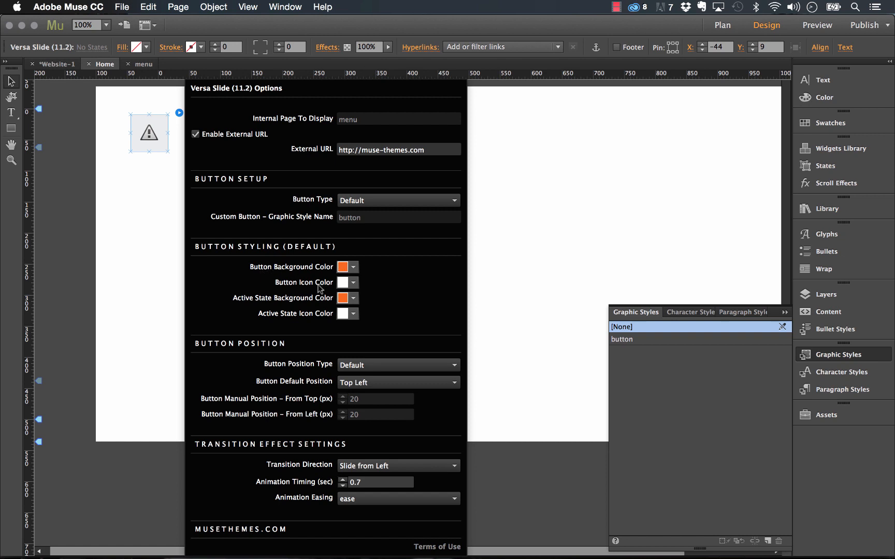
{"action": "mouse_move", "coordinate": [297, 304]}
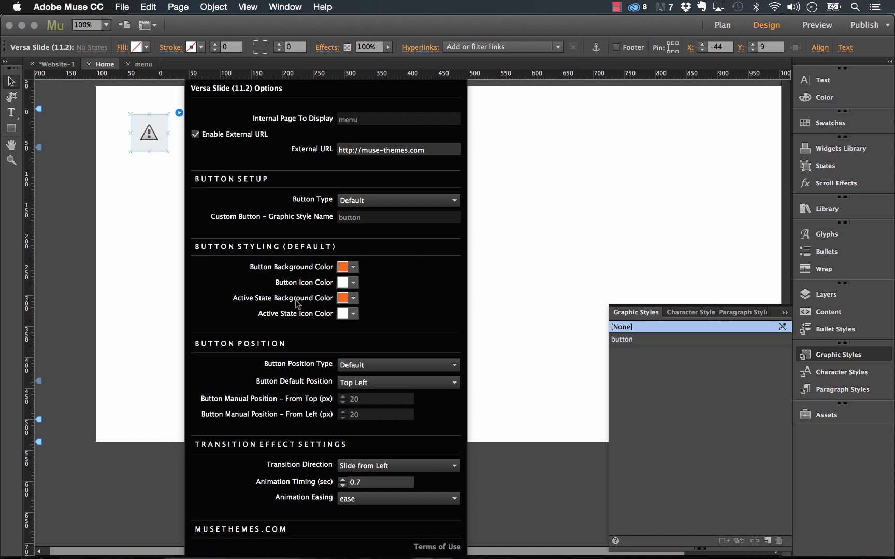
{"action": "mouse_move", "coordinate": [311, 325]}
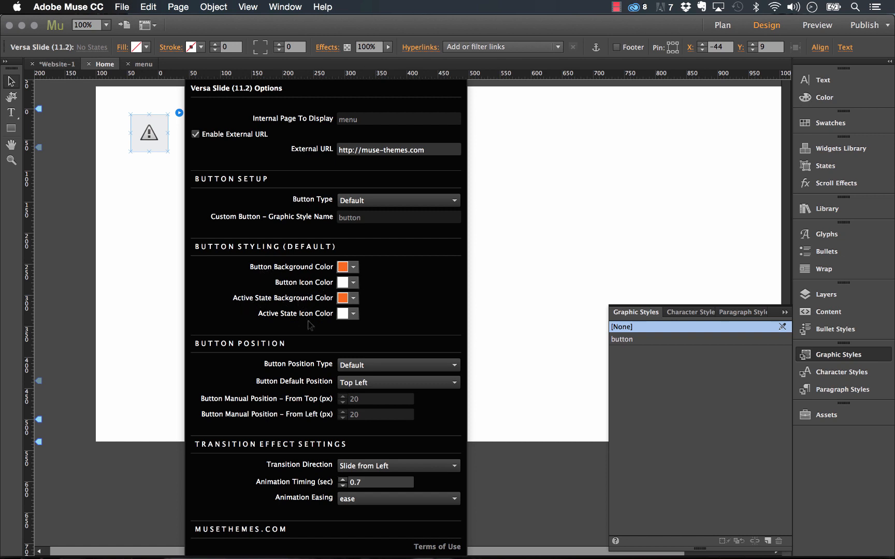
{"action": "mouse_move", "coordinate": [332, 372]}
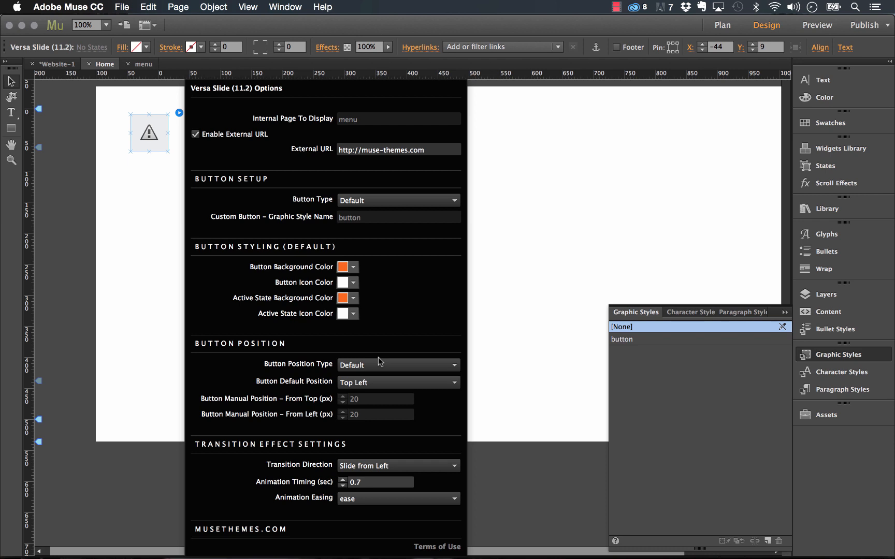
{"action": "mouse_move", "coordinate": [340, 365]}
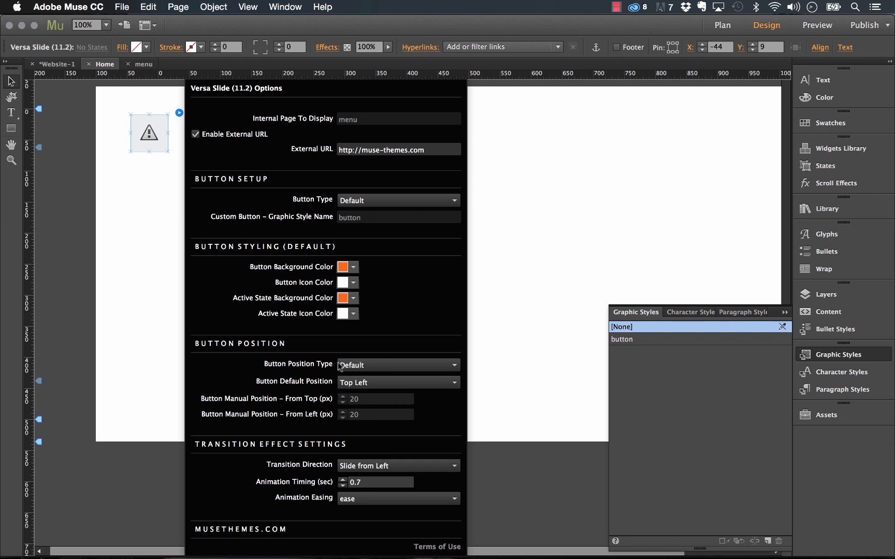
- Review Button Position Type and corner choices, keeping Default and Top Left
{"action": "left_click", "coordinate": [397, 364]}
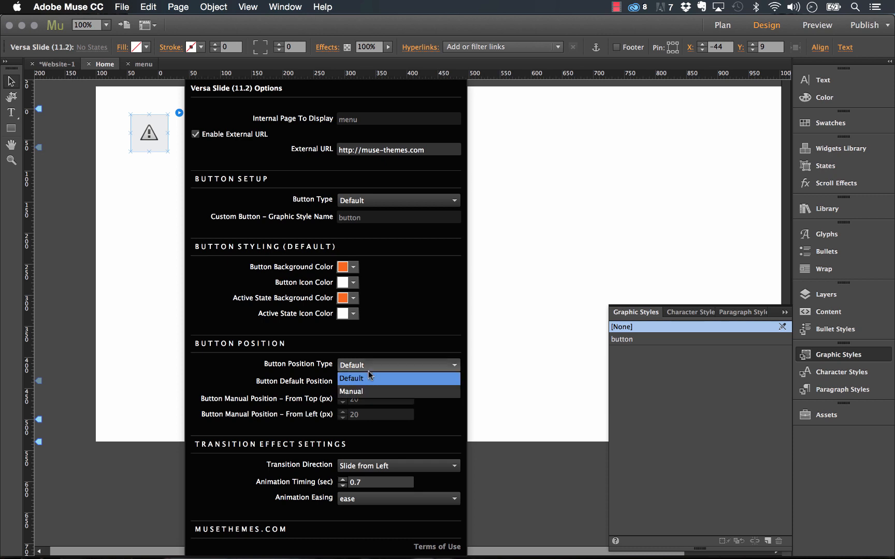
{"action": "left_click", "coordinate": [352, 381]}
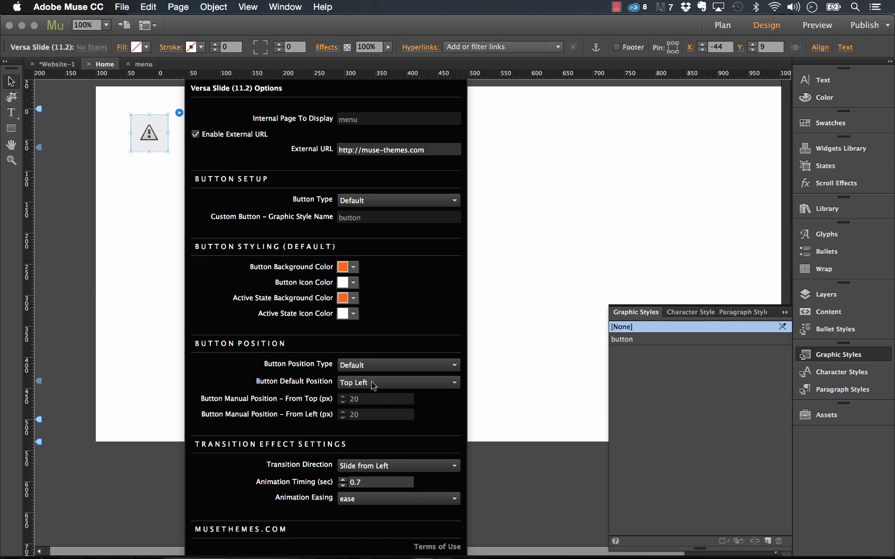
{"action": "left_click", "coordinate": [397, 382]}
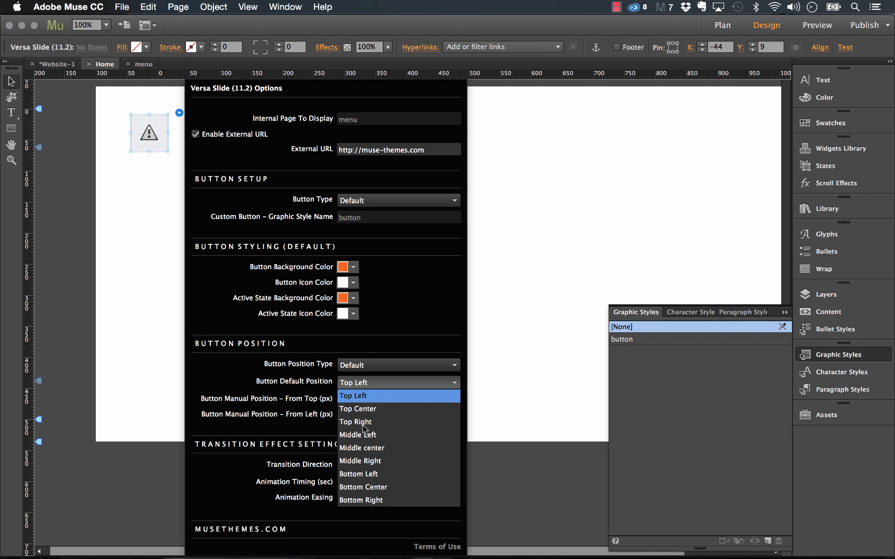
{"action": "left_click", "coordinate": [353, 395]}
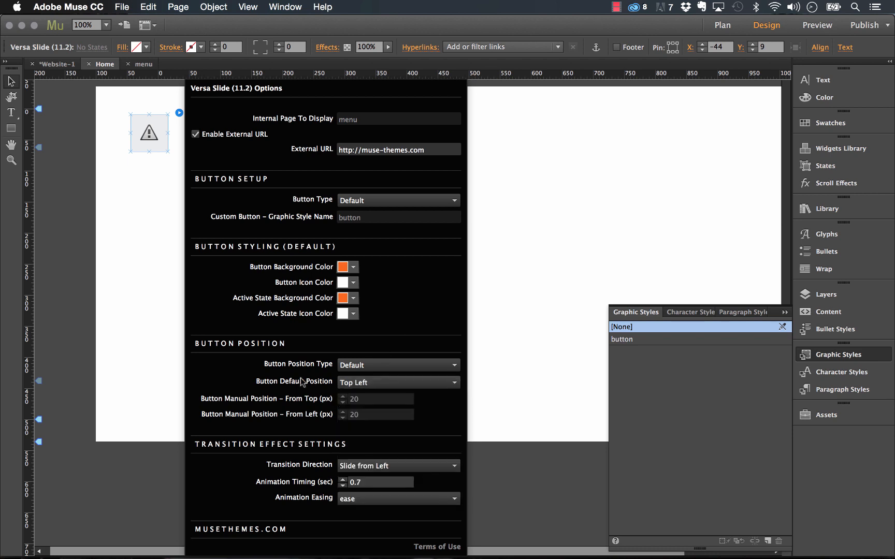
{"action": "mouse_move", "coordinate": [356, 372]}
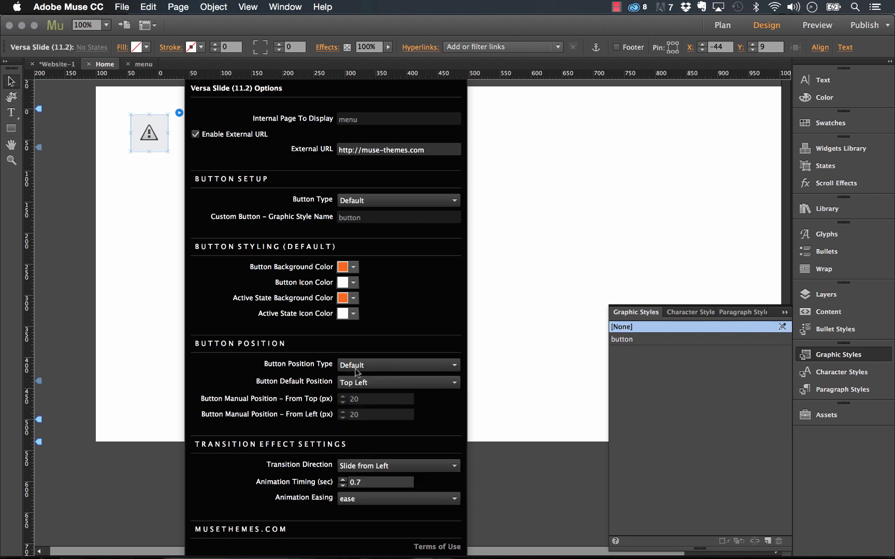
- Try Manual button positioning, then set Position Type back to Default
{"action": "left_click", "coordinate": [398, 366]}
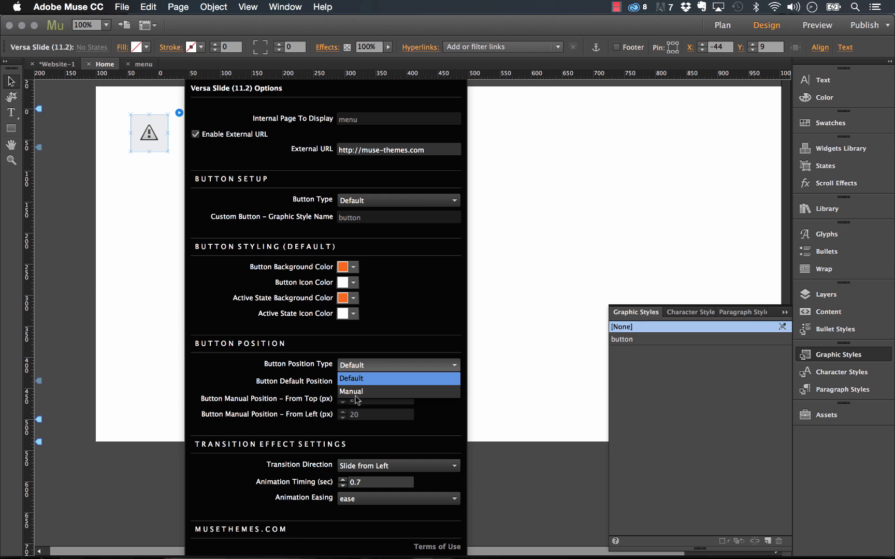
{"action": "left_click", "coordinate": [351, 391]}
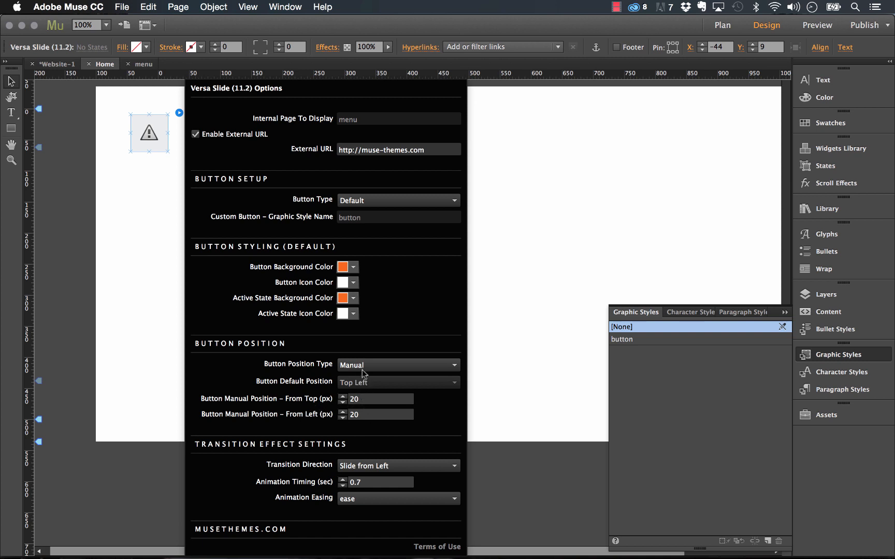
{"action": "left_click", "coordinate": [397, 365]}
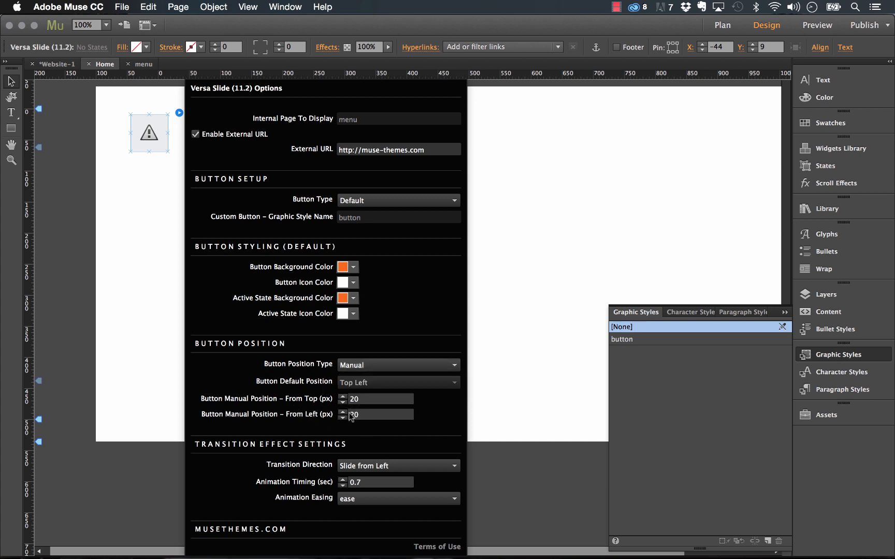
{"action": "left_click", "coordinate": [398, 365]}
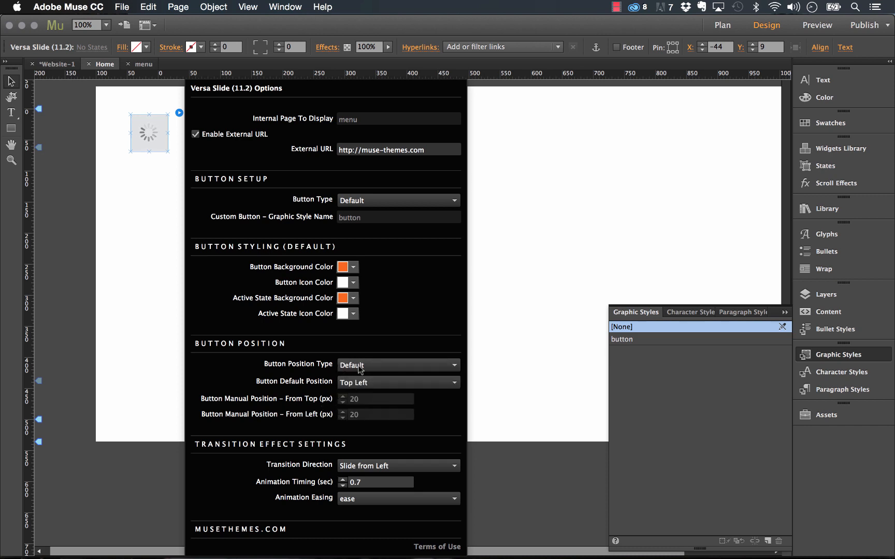
- Set the button to Top Right with a black background colour
{"action": "left_click", "coordinate": [397, 382]}
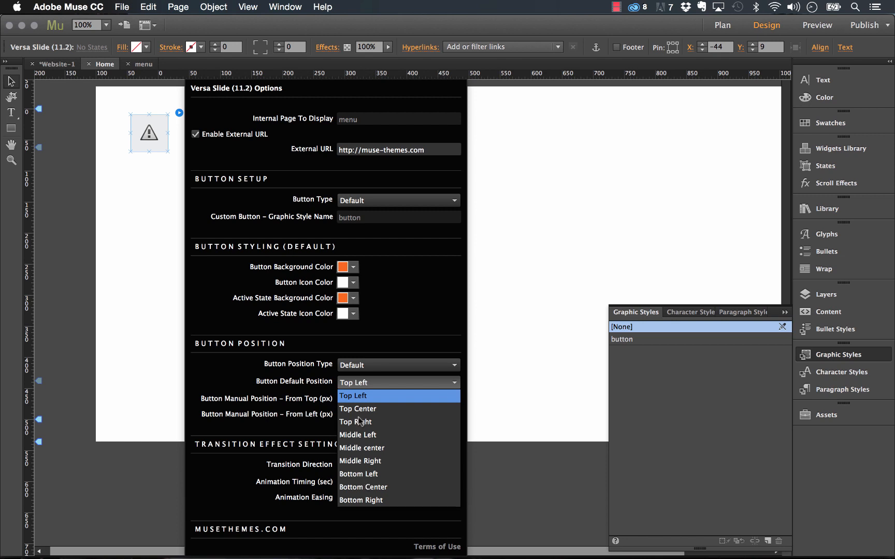
{"action": "left_click", "coordinate": [355, 421]}
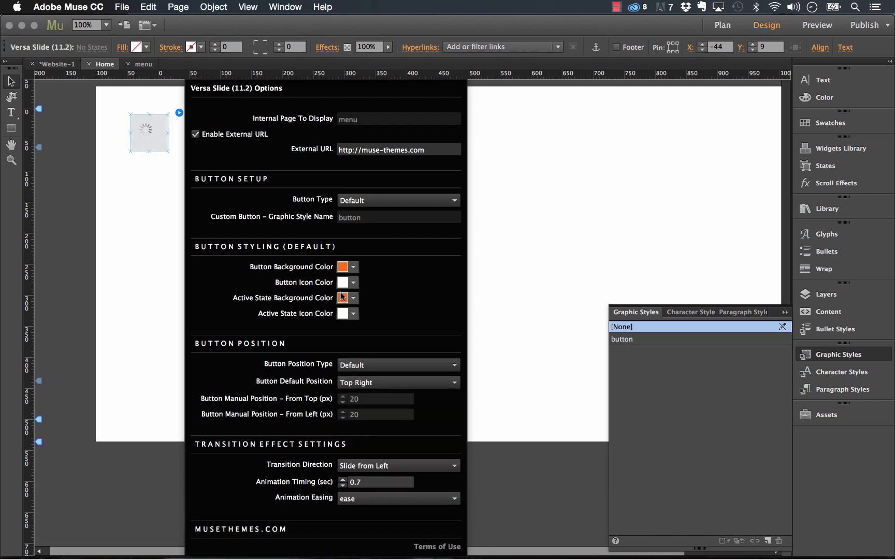
{"action": "left_click", "coordinate": [353, 266]}
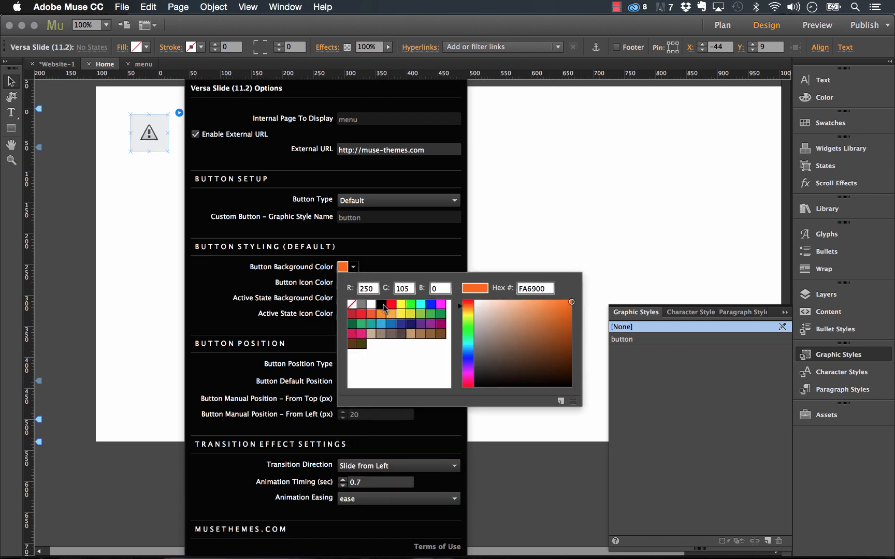
{"action": "left_click", "coordinate": [354, 297]}
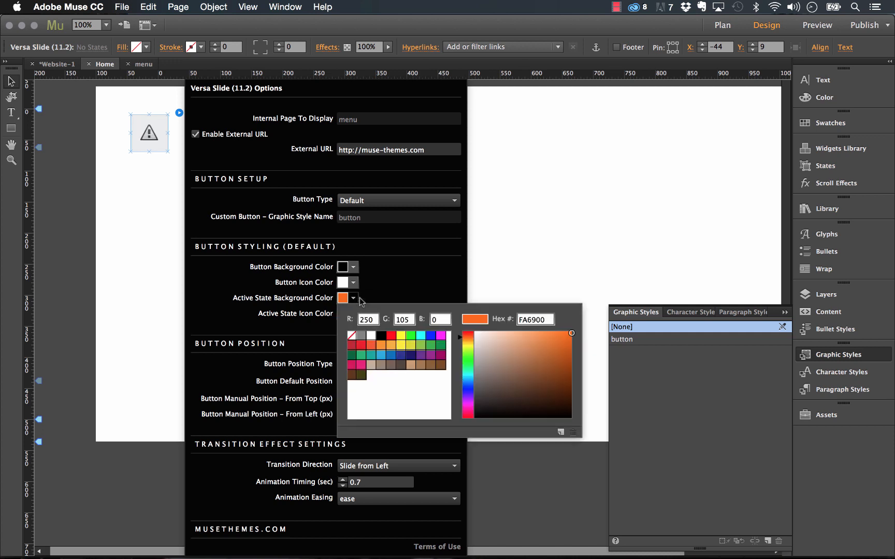
{"action": "left_click", "coordinate": [354, 299]}
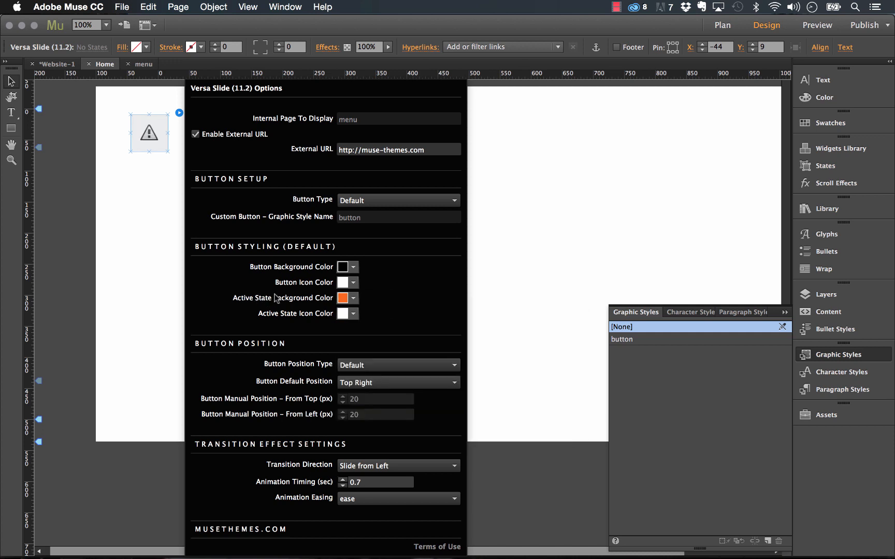
- Preview the site in Firefox and return to the Muse project
{"action": "left_click", "coordinate": [121, 8]}
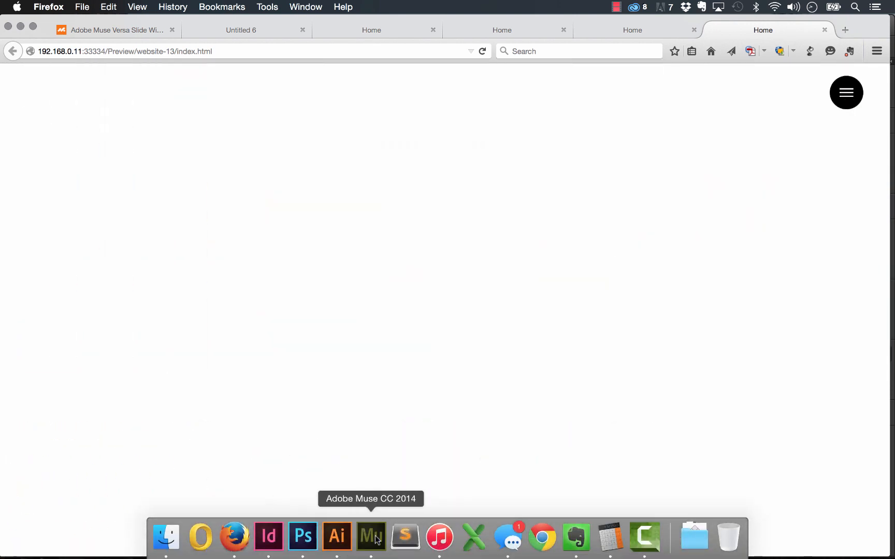
{"action": "left_click", "coordinate": [371, 536]}
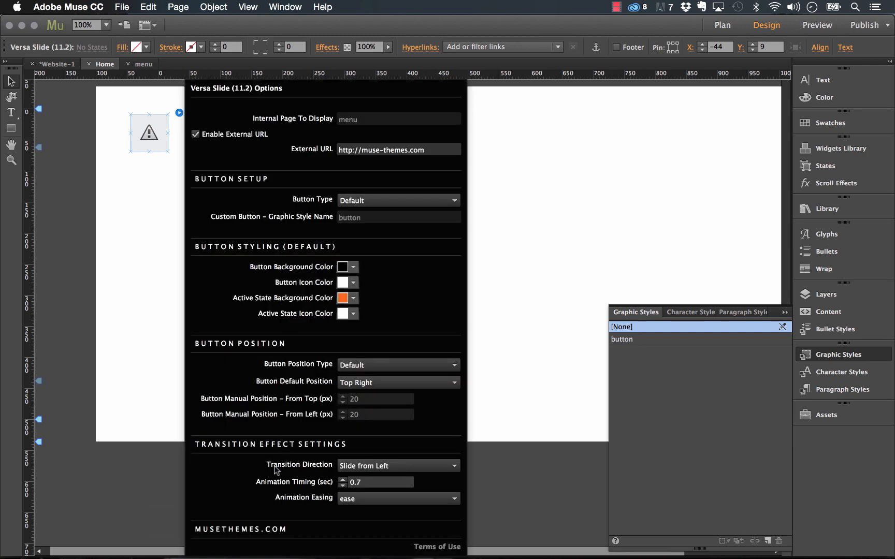
- Set Versa Slide's Transition Direction to Slide from Bottom and Animation Timing from 0.7 to 1
{"action": "left_click", "coordinate": [397, 466]}
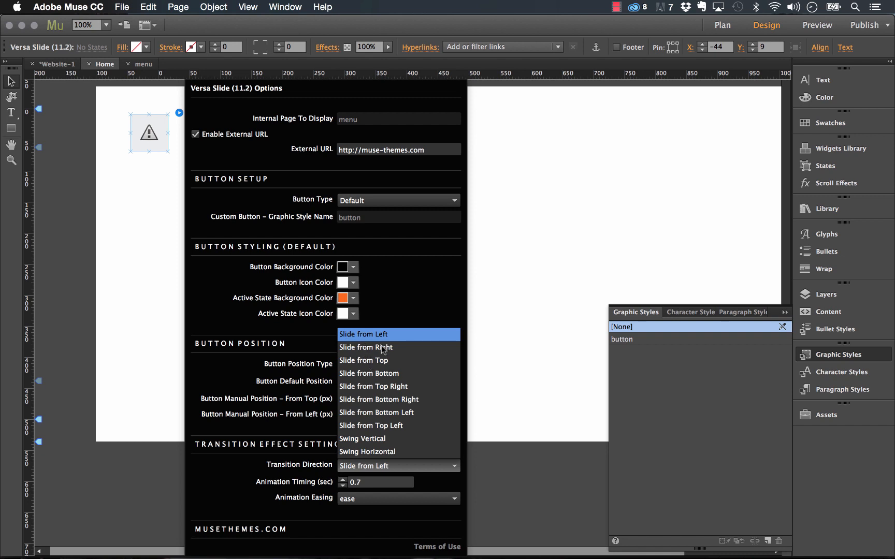
{"action": "mouse_move", "coordinate": [362, 384]}
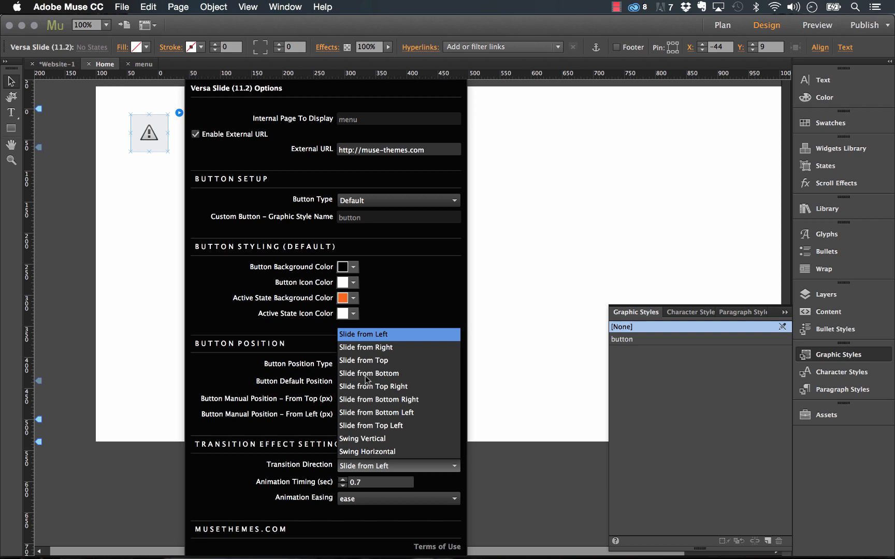
{"action": "left_click", "coordinate": [369, 373]}
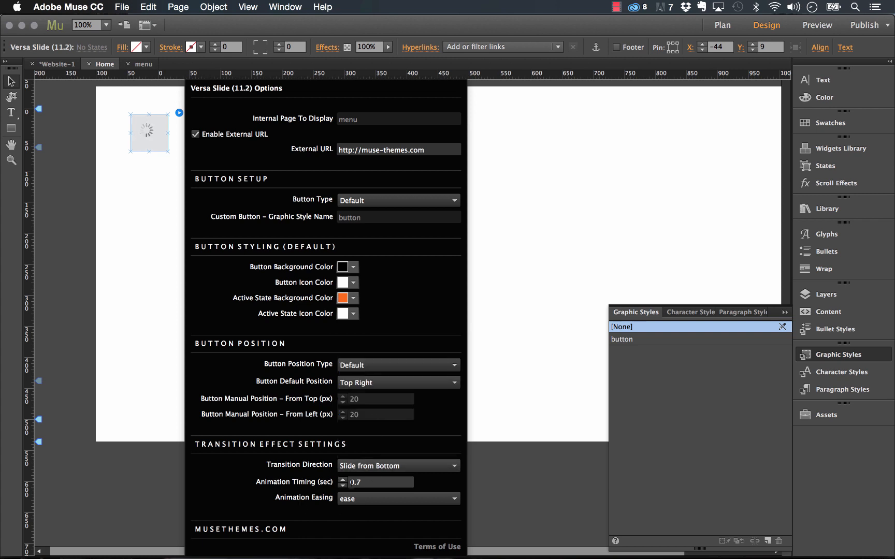
{"action": "left_click", "coordinate": [381, 482]}
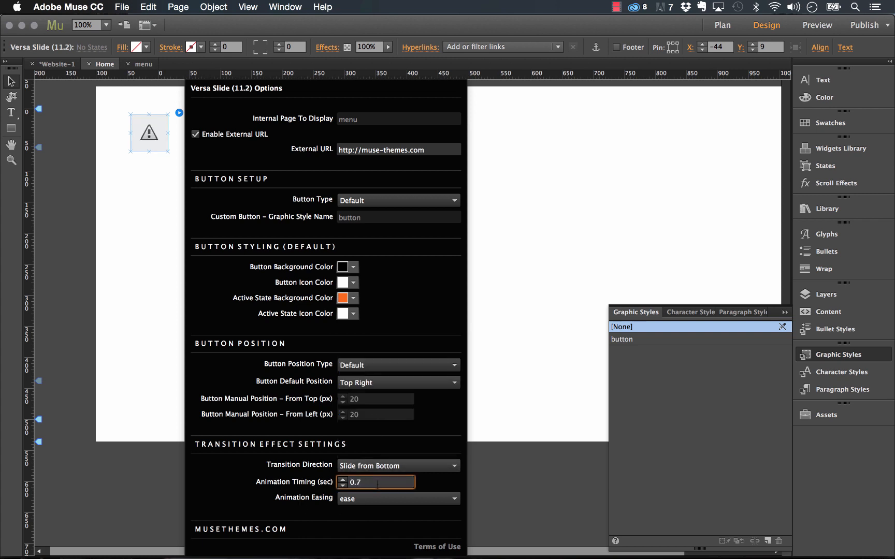
{"action": "key", "text": "Backspace"}
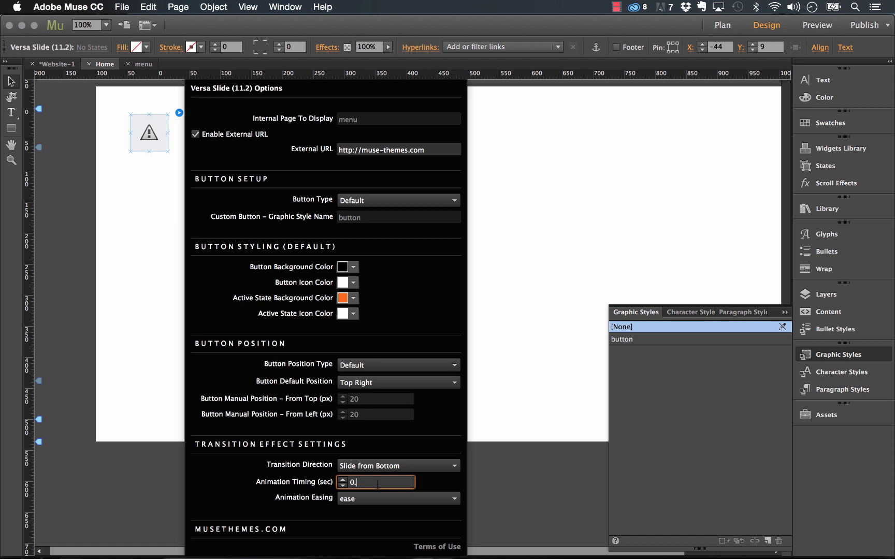
{"action": "type", "text": "1"}
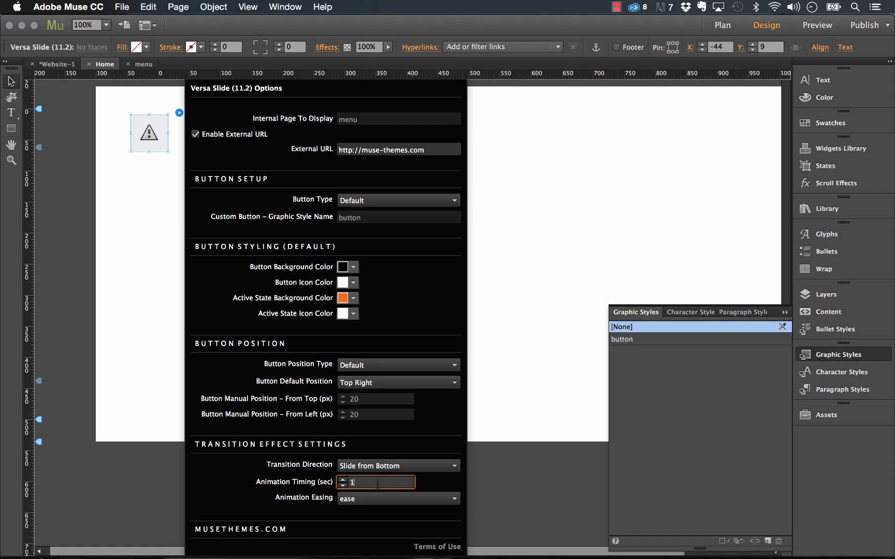
{"action": "left_click", "coordinate": [393, 498]}
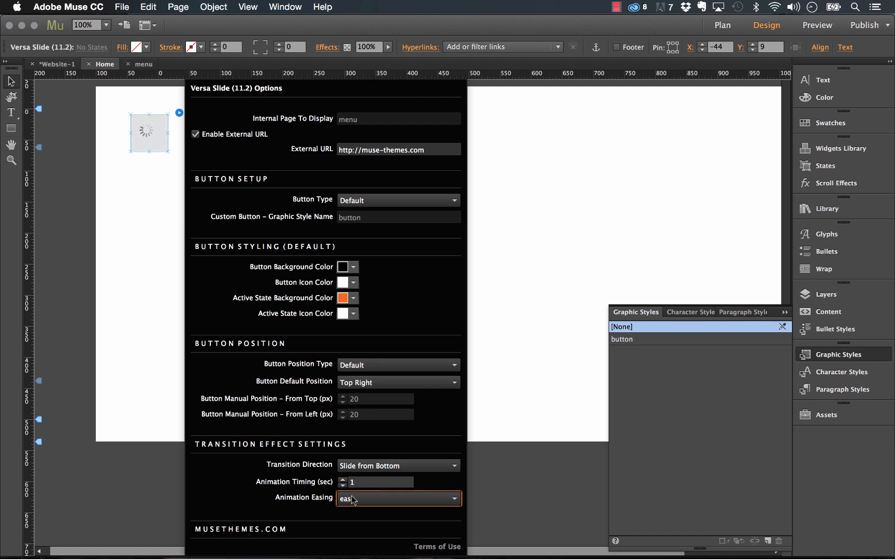
{"action": "left_click", "coordinate": [397, 499]}
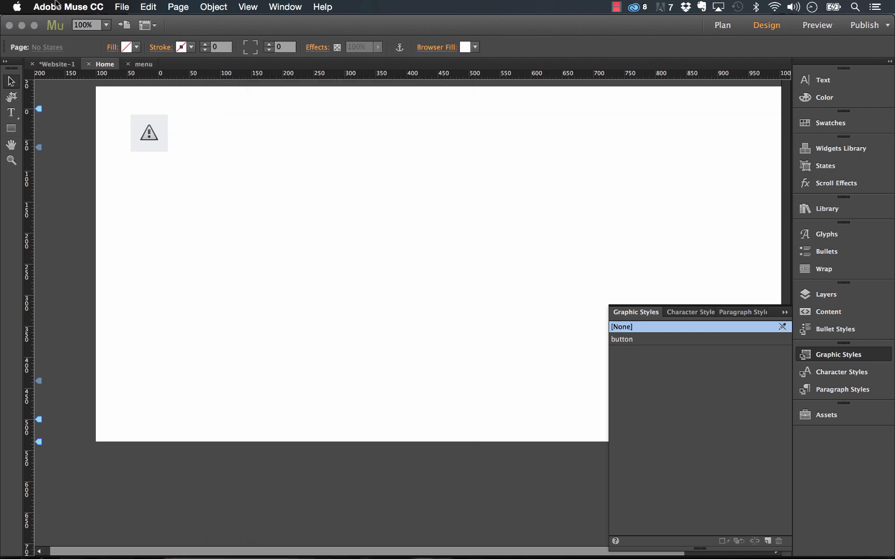
{"action": "left_click", "coordinate": [121, 7]}
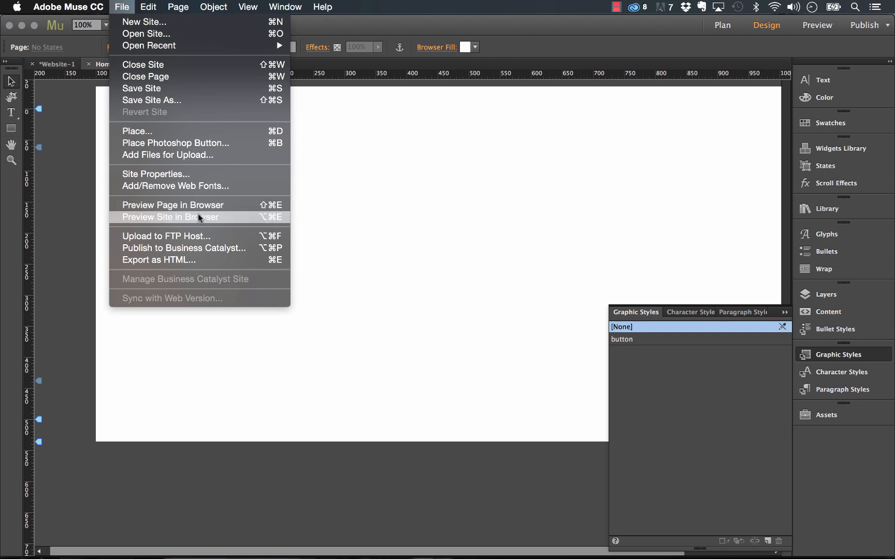
{"action": "left_click", "coordinate": [170, 217]}
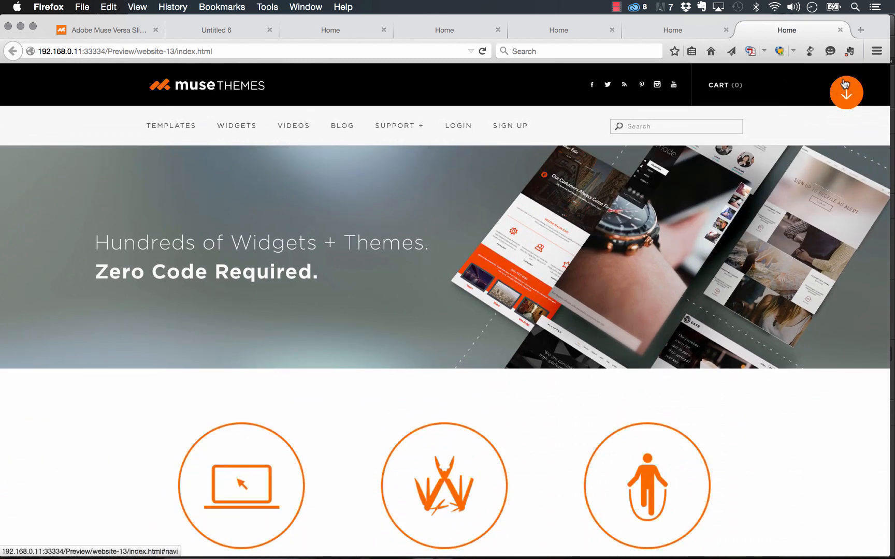
{"action": "mouse_move", "coordinate": [849, 94]}
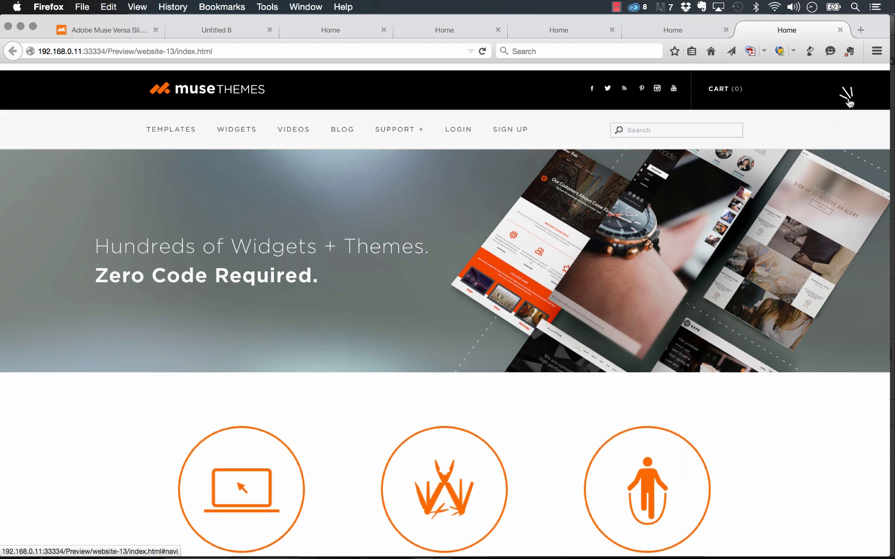
{"action": "left_click", "coordinate": [371, 536]}
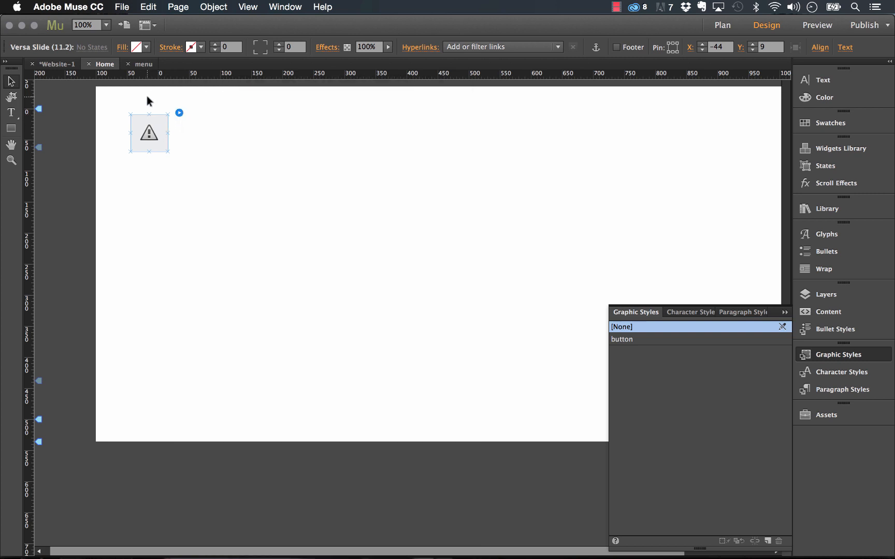
{"action": "left_click", "coordinate": [720, 25]}
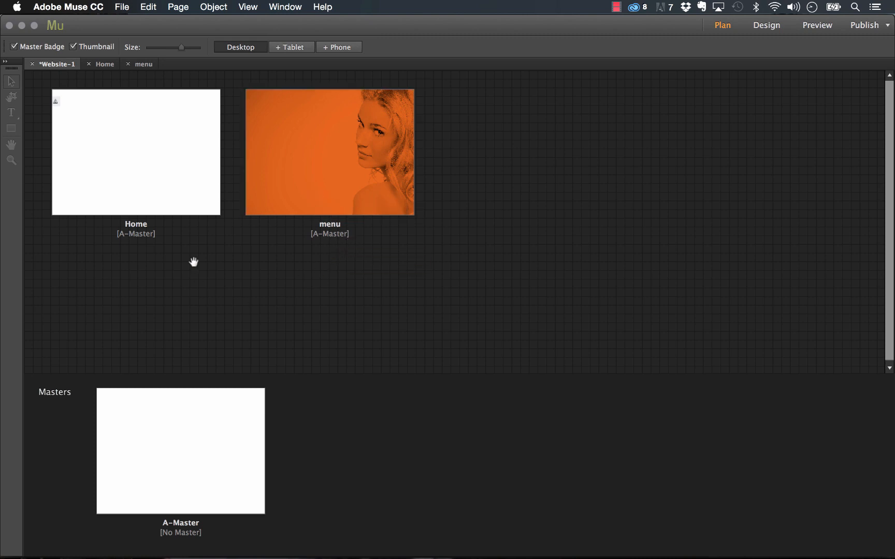
{"action": "mouse_move", "coordinate": [222, 317]}
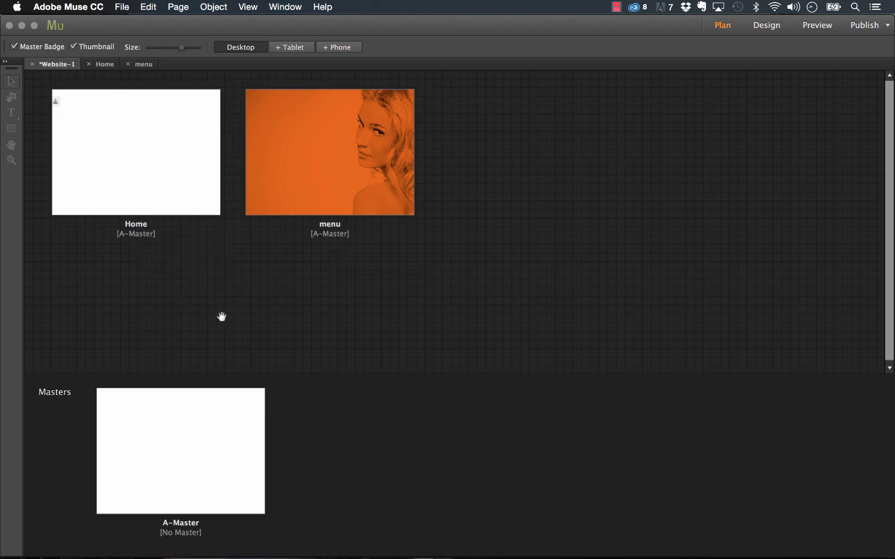
{"action": "mouse_move", "coordinate": [255, 337]}
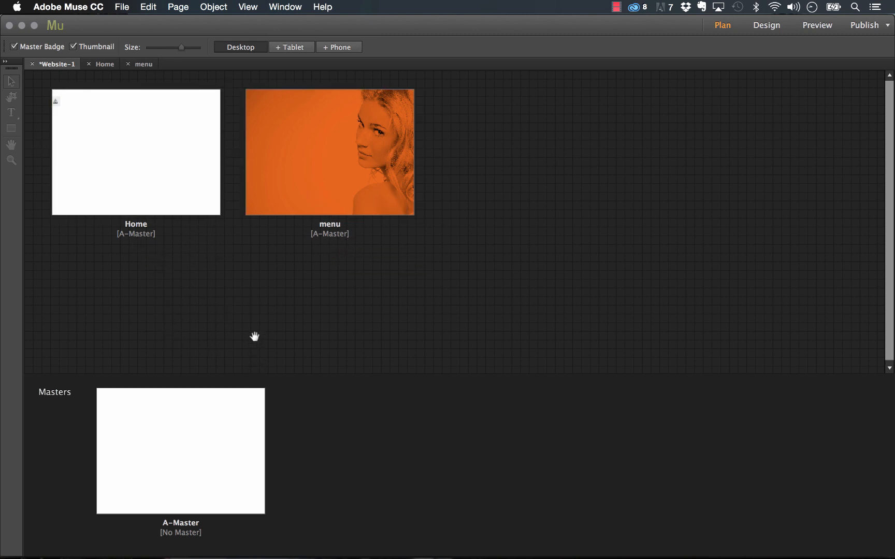
{"action": "left_click", "coordinate": [135, 152]}
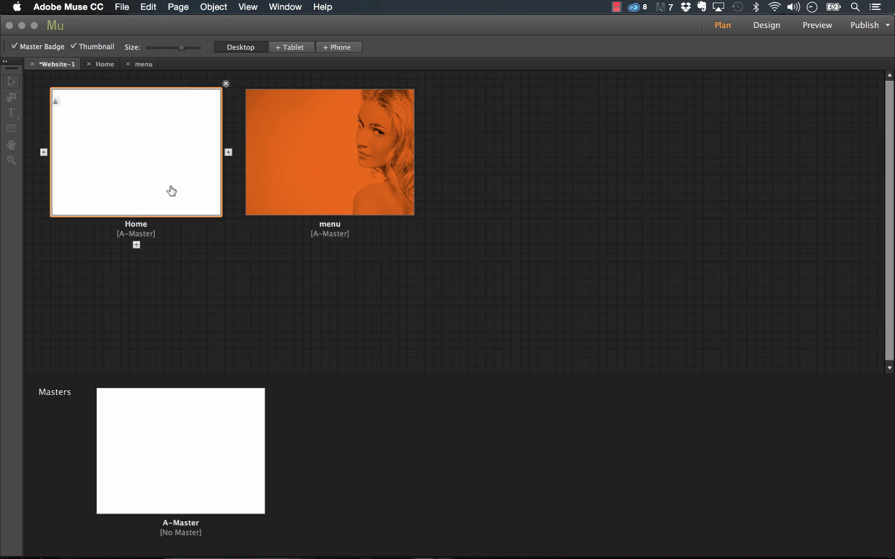
{"action": "double_click", "coordinate": [135, 152]}
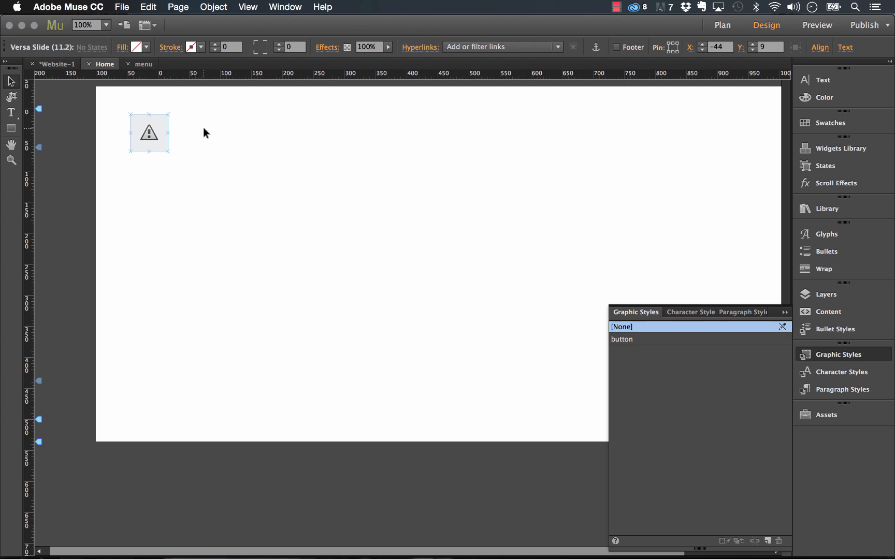
{"action": "left_click", "coordinate": [205, 132]}
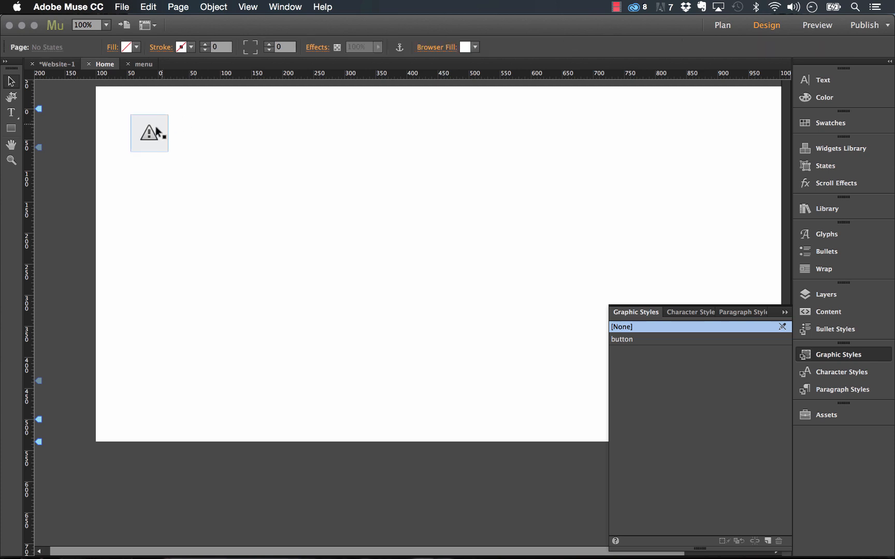
{"action": "left_click", "coordinate": [149, 134]}
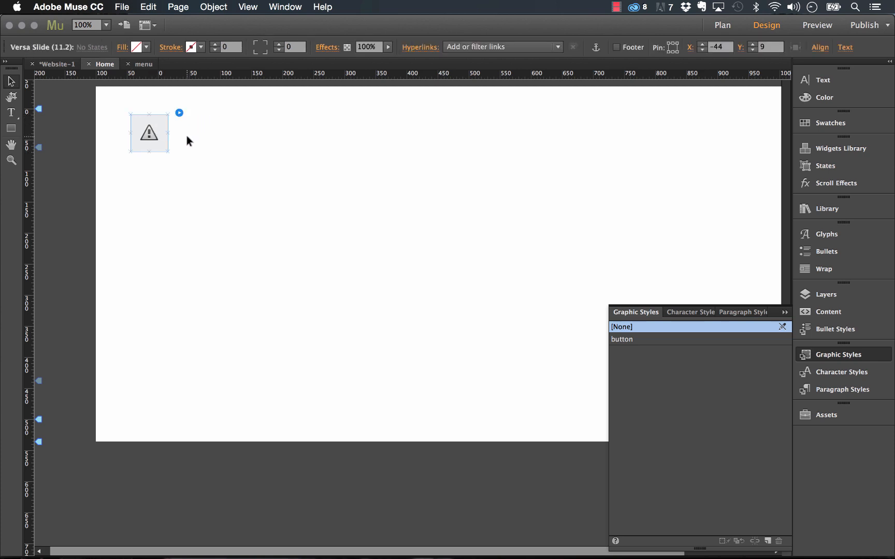